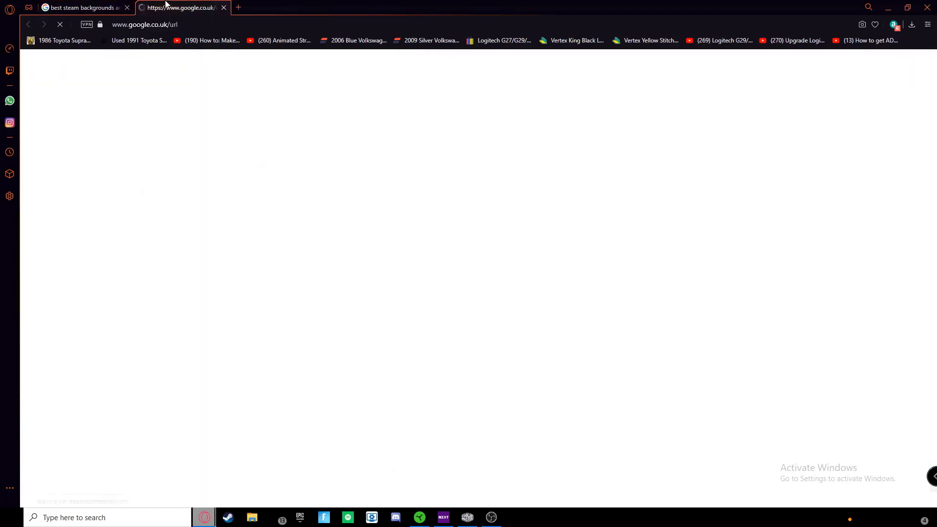
Open the Toxic background image from the Steam guide in a new tab
{"action": "right_click", "coordinate": [320, 269]}
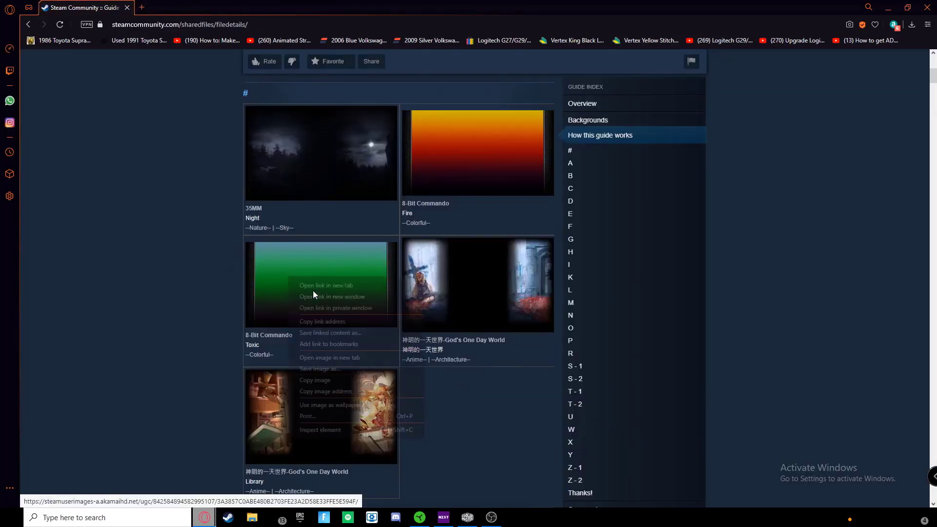
{"action": "left_click", "coordinate": [327, 285]}
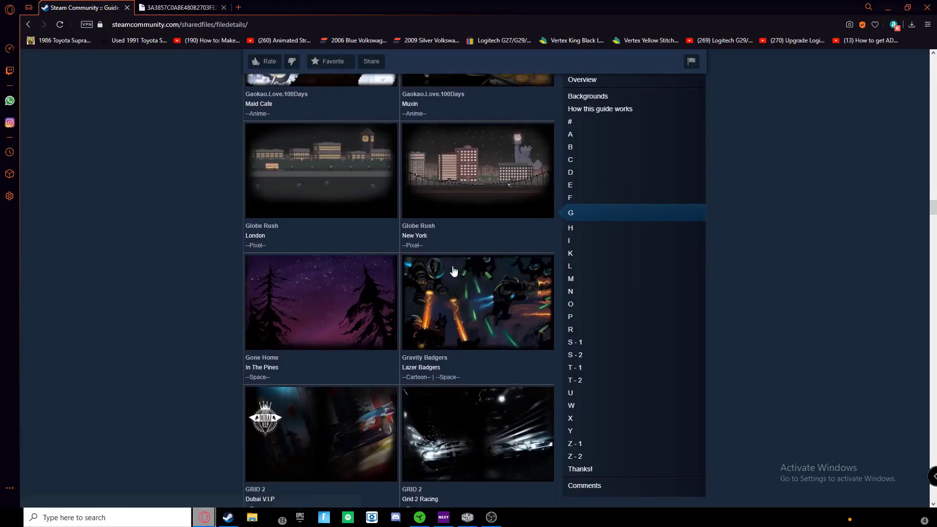
{"action": "scroll", "scroll_direction": "down", "scroll_amount": 3}
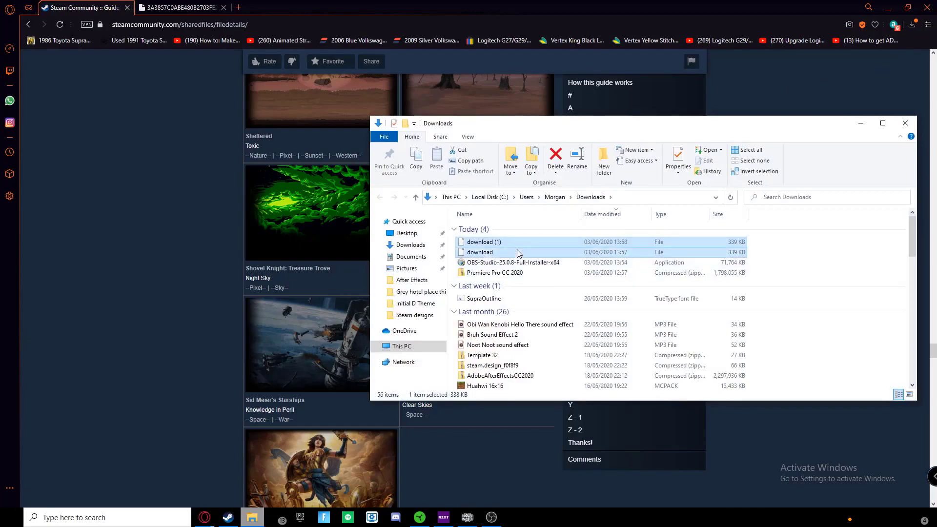
Browse the other opened background previews, including the green nebula image
{"action": "type", "text": "recy"}
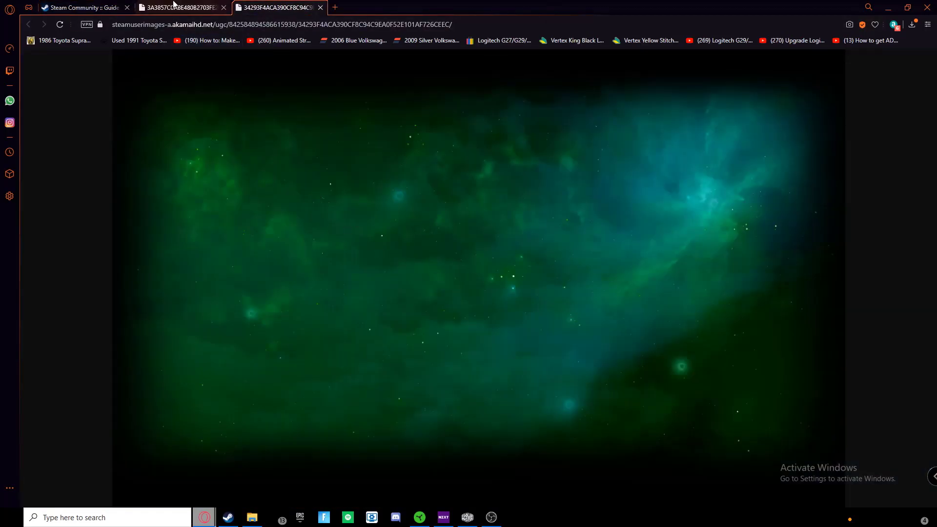
{"action": "left_click", "coordinate": [81, 8]}
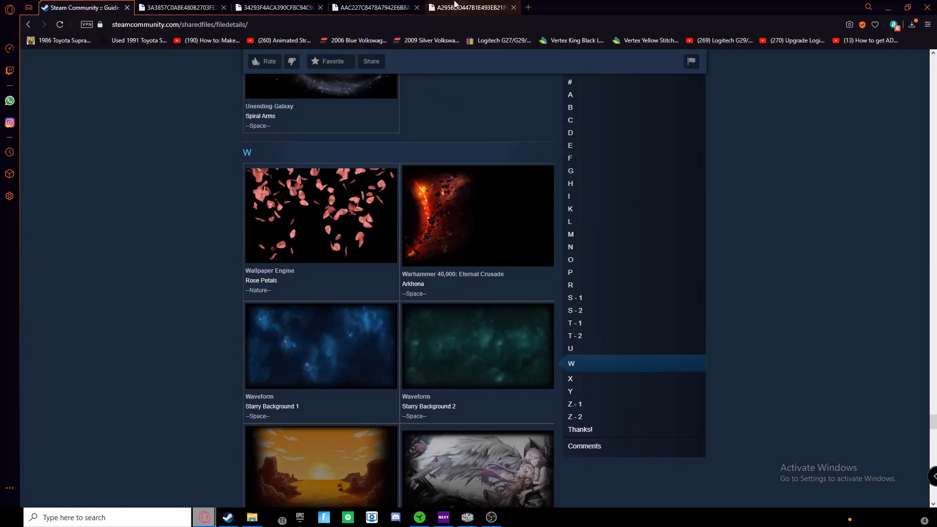
{"action": "left_click", "coordinate": [571, 348]}
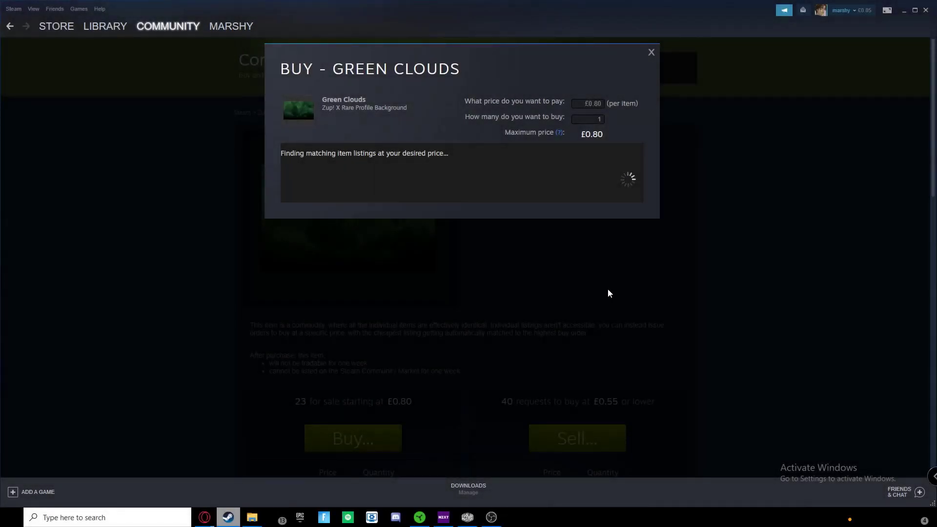
{"action": "mouse_move", "coordinate": [589, 284]}
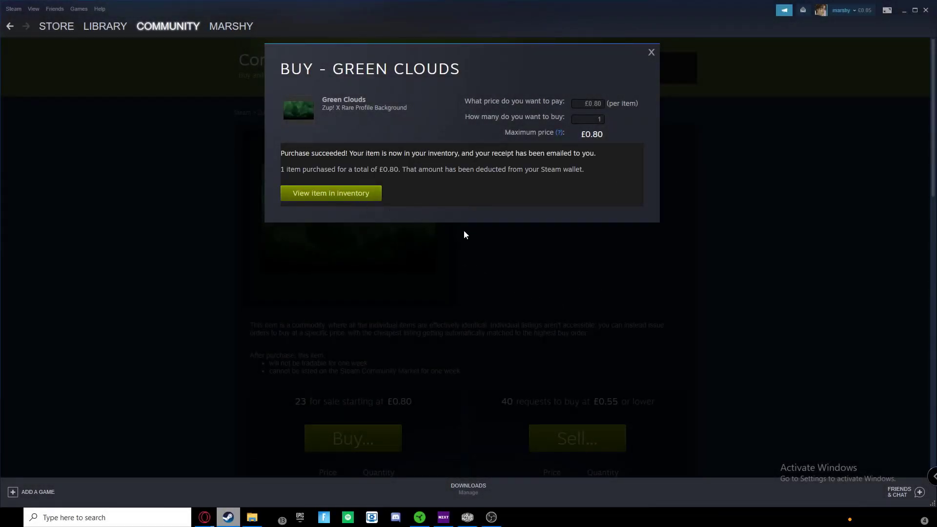
Confirm the £0.80 Green Clouds purchase and view the item in the inventory
{"action": "left_click", "coordinate": [330, 193]}
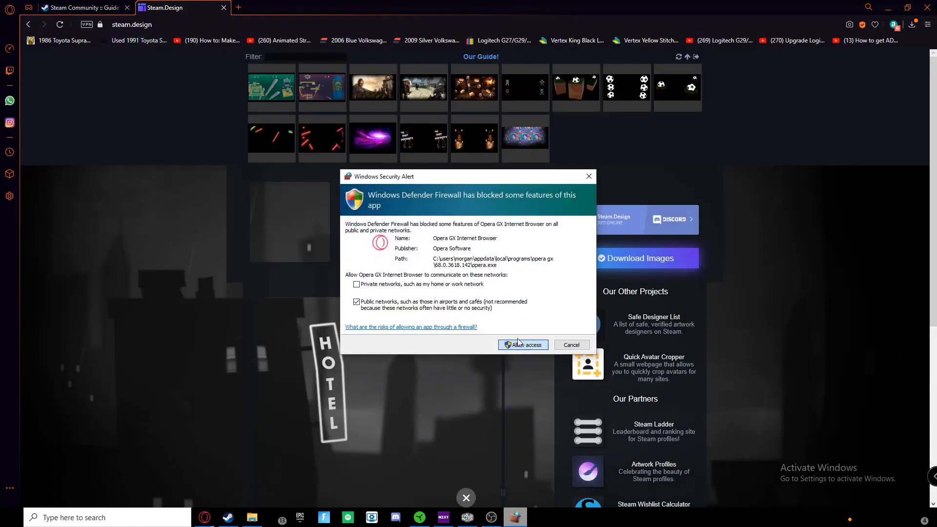
Allow the browser access through the firewall alert
{"action": "left_click", "coordinate": [522, 345]}
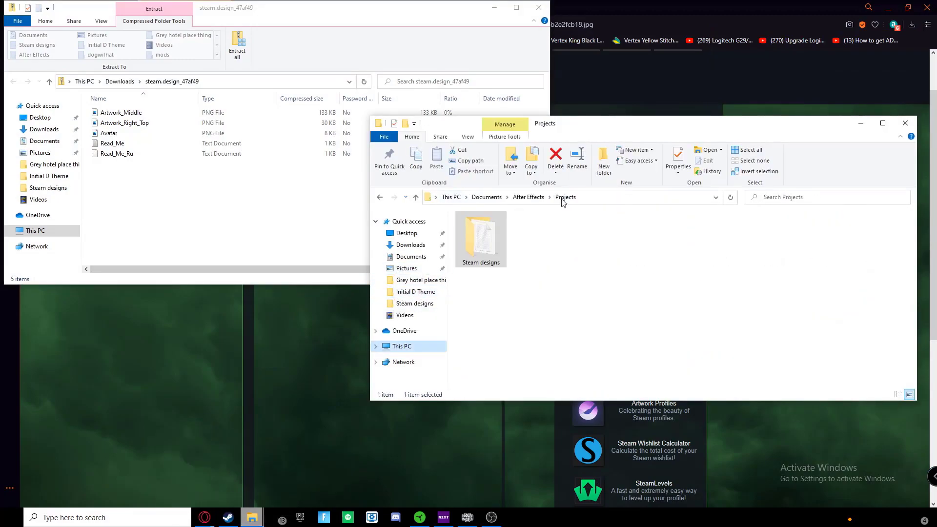
Open the Steam designs folder, then read and close the Read_Me notes
{"action": "double_click", "coordinate": [481, 235]}
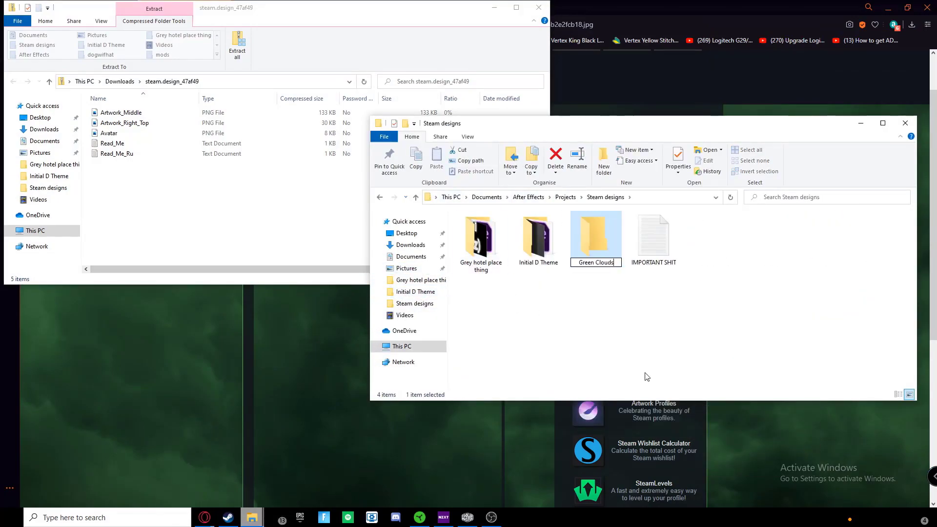
{"action": "double_click", "coordinate": [112, 143]}
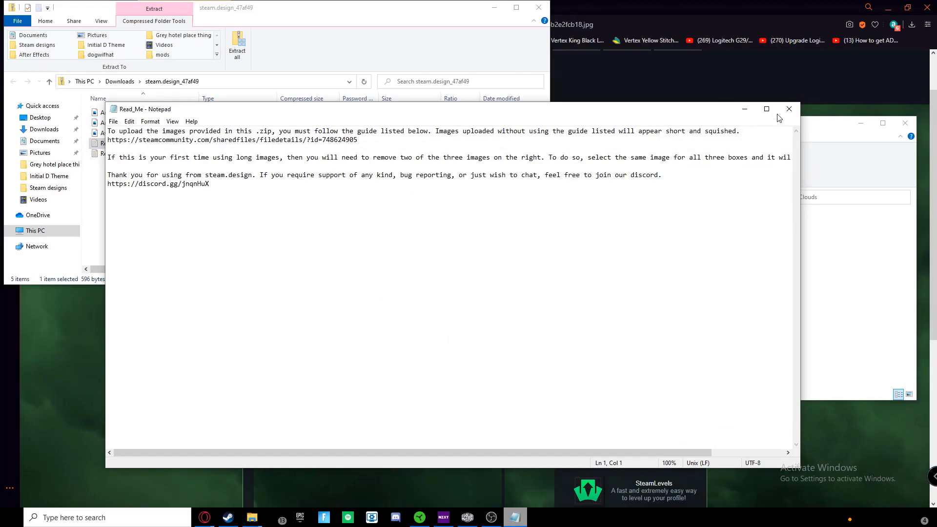
{"action": "left_click", "coordinate": [514, 517]}
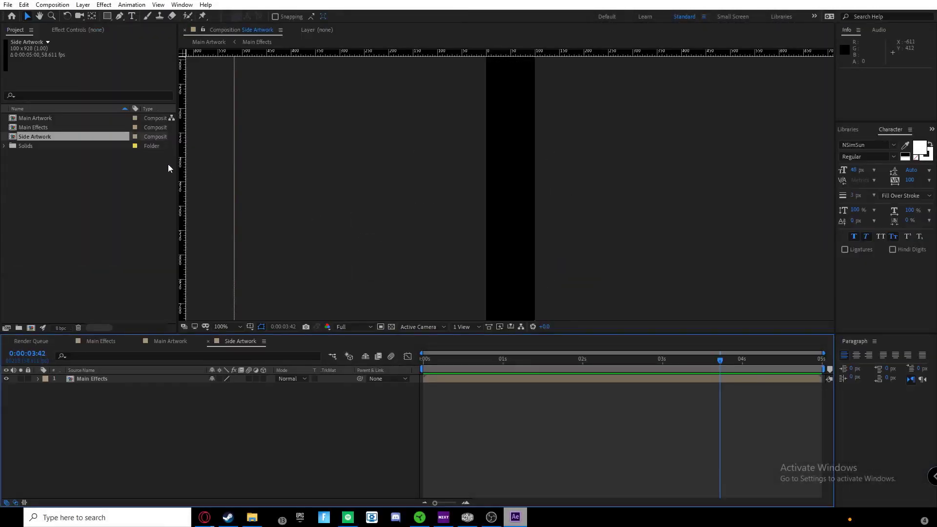
Start a file import and go to the Downloads folder
{"action": "left_click", "coordinate": [7, 5]}
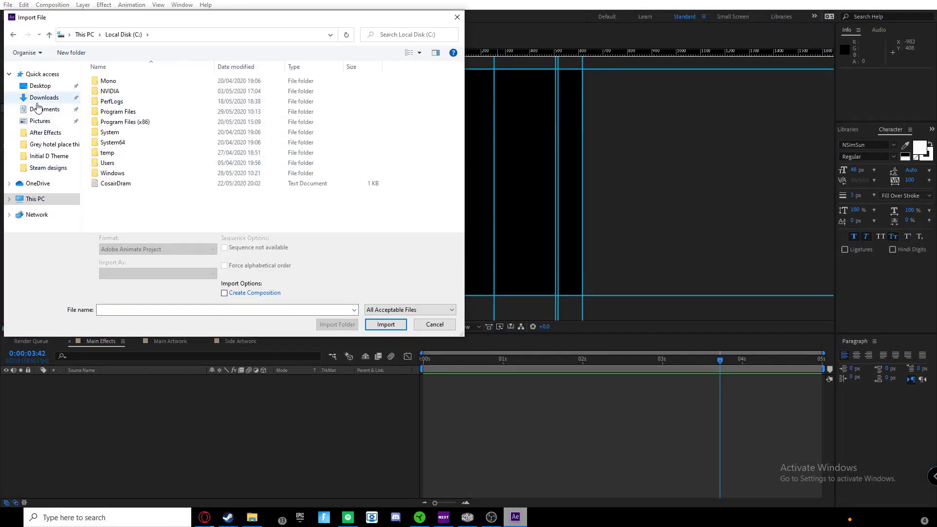
{"action": "left_click", "coordinate": [386, 324]}
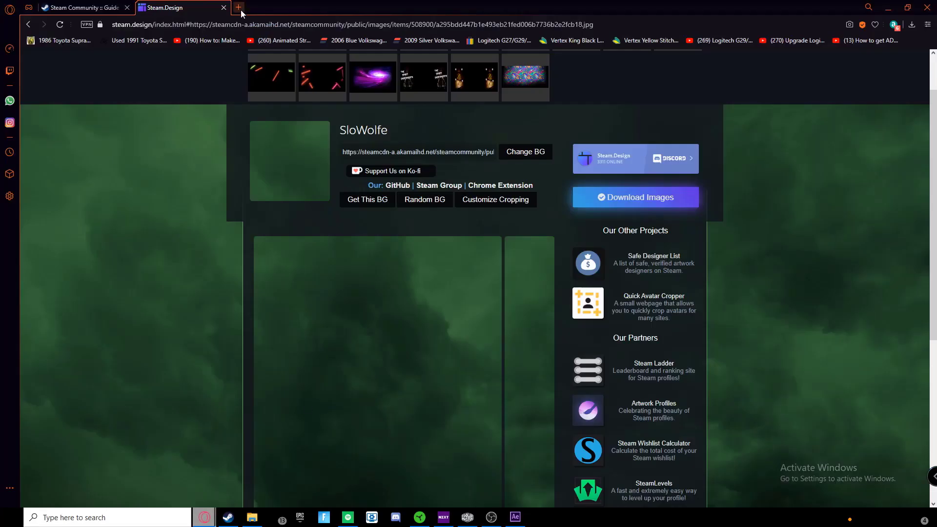
Search images for 'akina speed stars logo' in a new browser tab
{"action": "left_click", "coordinate": [239, 7]}
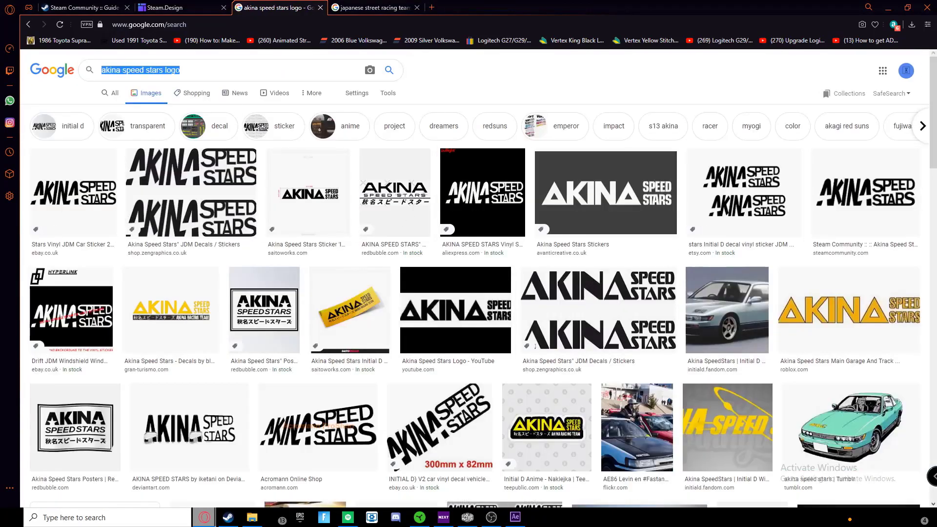
{"action": "left_click", "coordinate": [514, 518]}
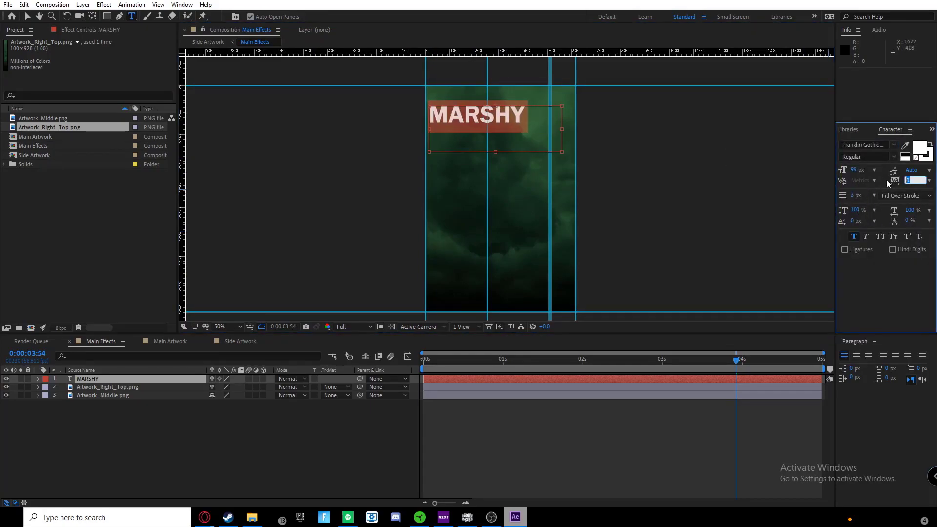
Set the MARSHY title's character tracking to -50
{"action": "type", "text": "-50"}
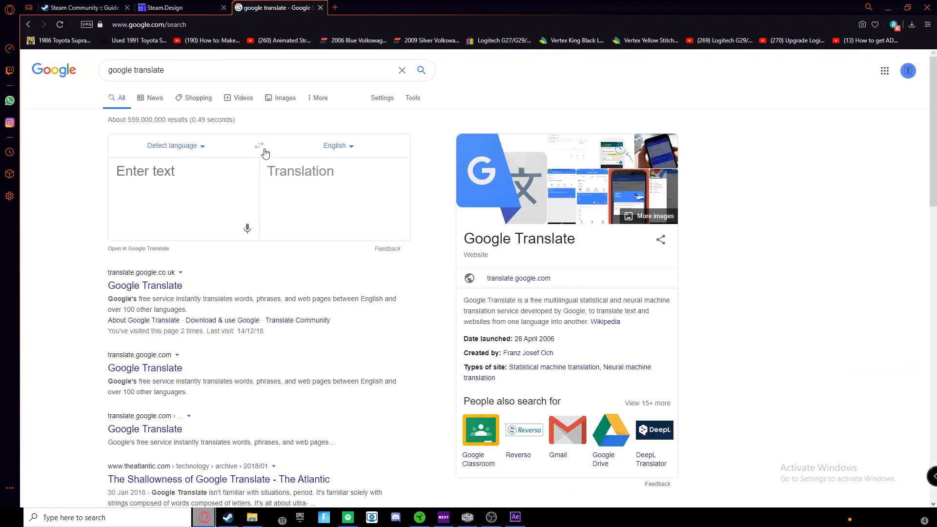
Translate 'addict(game)' into Japanese and copy the translation
{"action": "type", "text": "i play"}
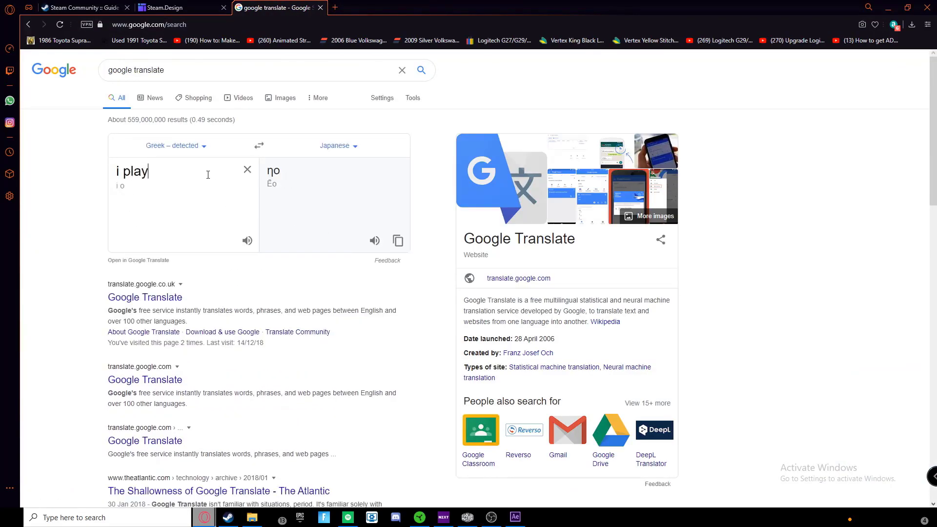
{"action": "type", "text": "addict(g"}
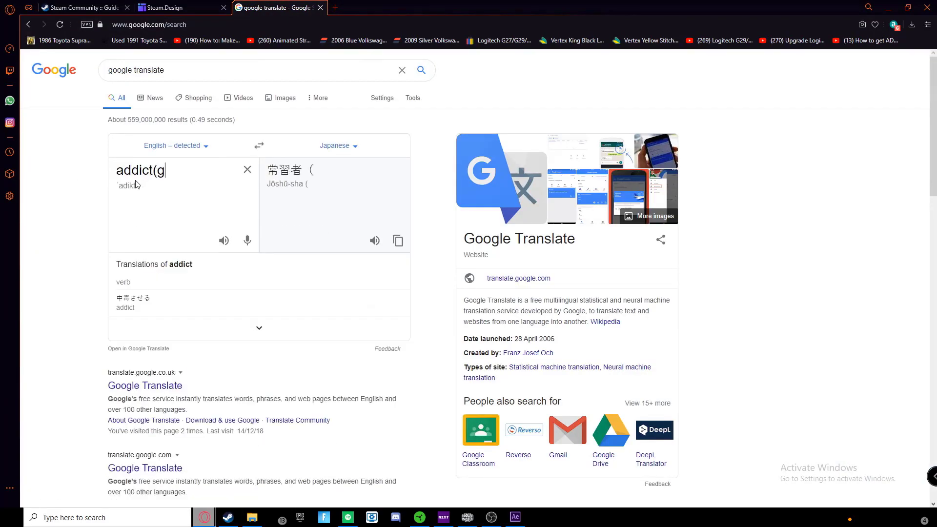
{"action": "left_click", "coordinate": [514, 517]}
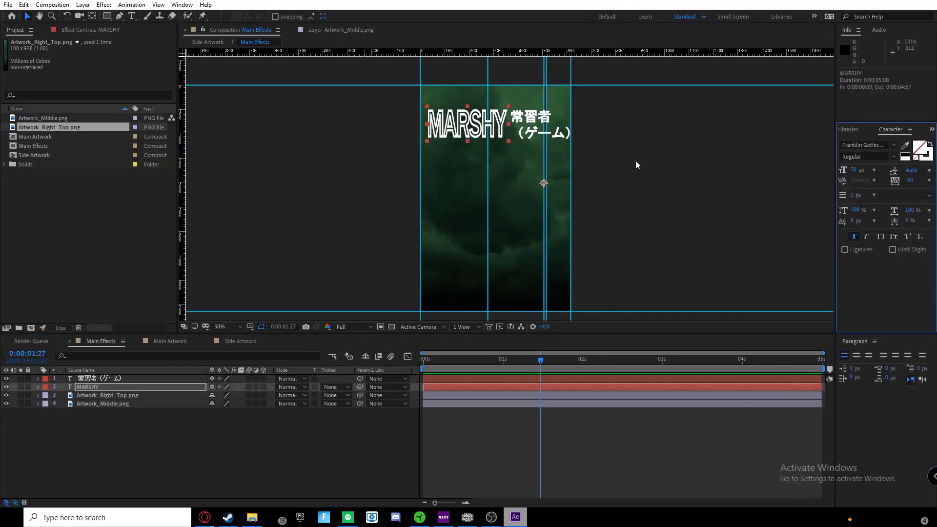
Set MARSHY's outline stroke colour and select the title text layers
{"action": "left_click", "coordinate": [926, 147]}
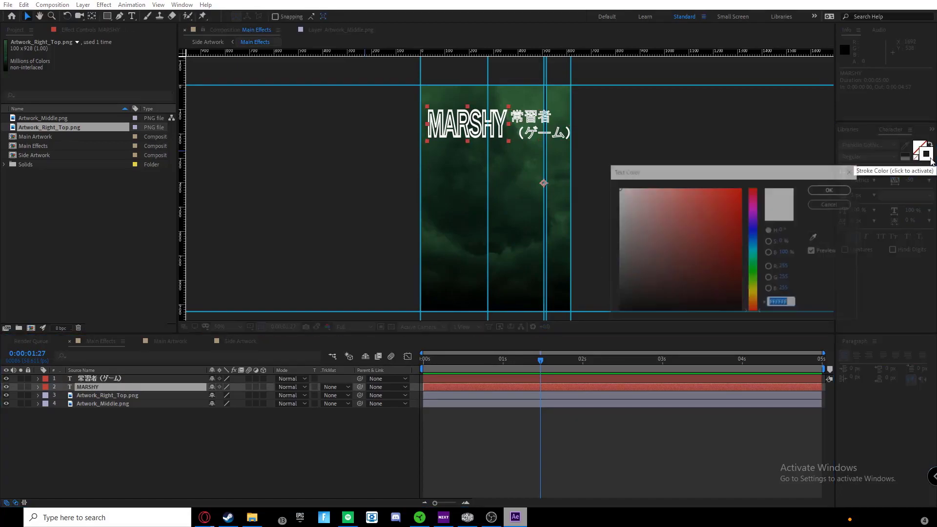
{"action": "left_click", "coordinate": [828, 190]}
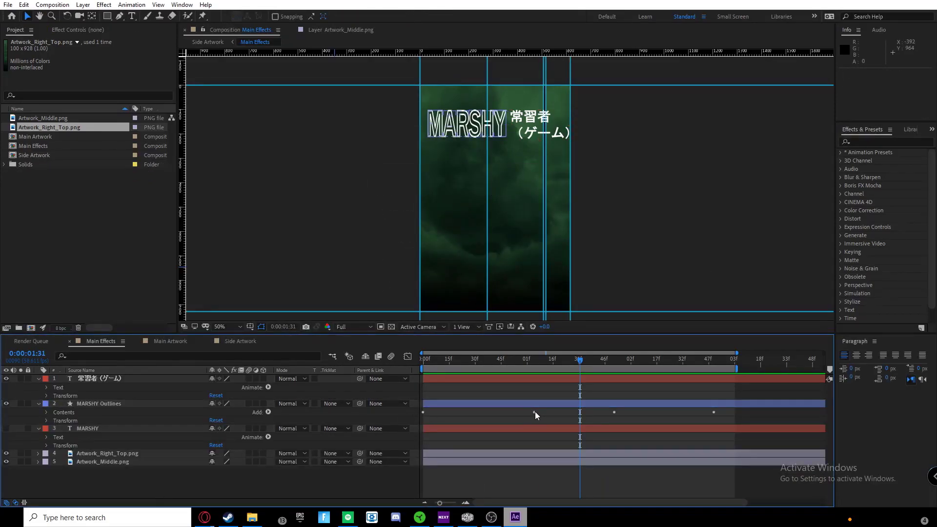
{"action": "left_click", "coordinate": [46, 403]}
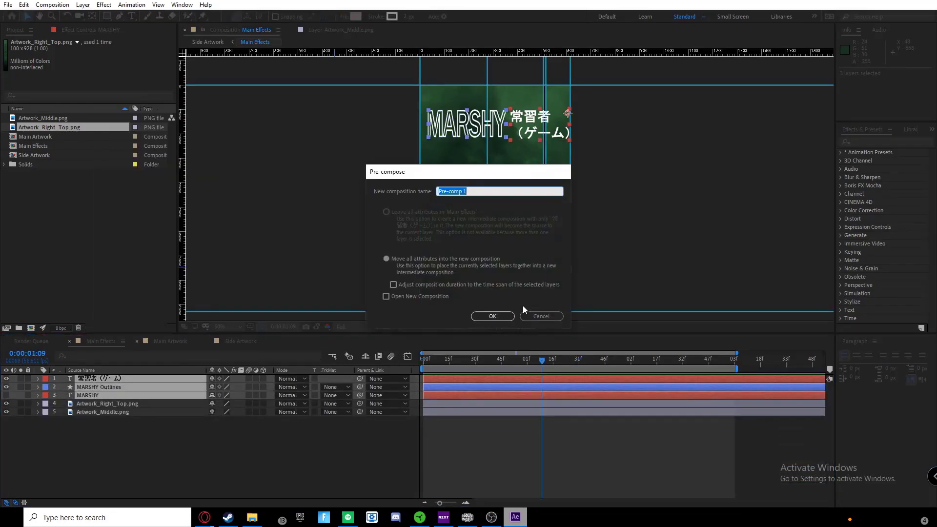
Confirm pre-composing the MARSHY, MARSHY Outlines and Japanese text layers
{"action": "left_click", "coordinate": [492, 316]}
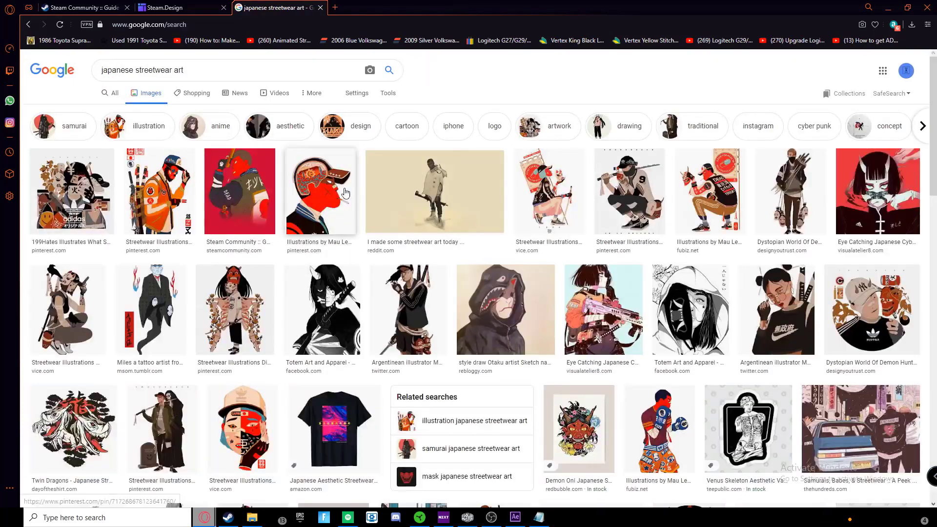
Browse the Japanese streetwear art results and open a streetwear character illustration's larger preview
{"action": "left_click", "coordinate": [321, 309]}
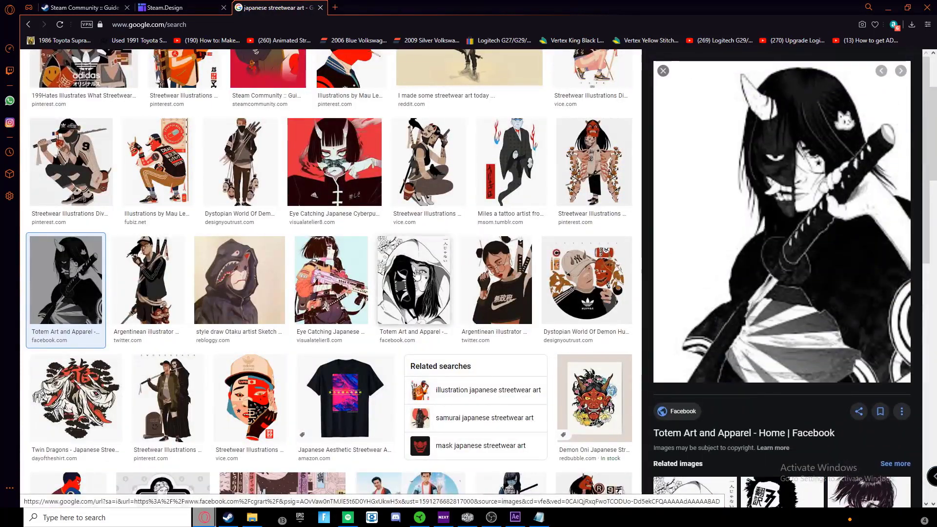
{"action": "scroll", "scroll_direction": "down", "scroll_amount": 3}
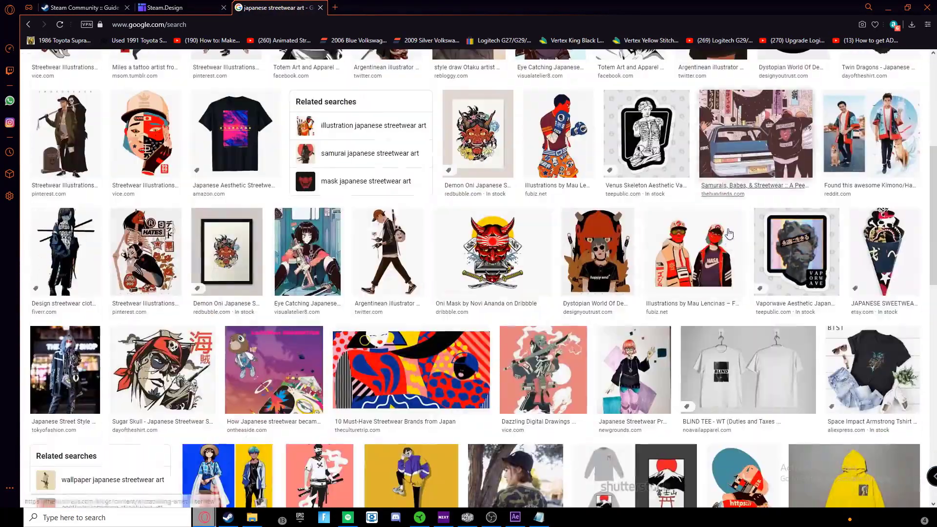
{"action": "scroll", "scroll_direction": "down", "scroll_amount": 3}
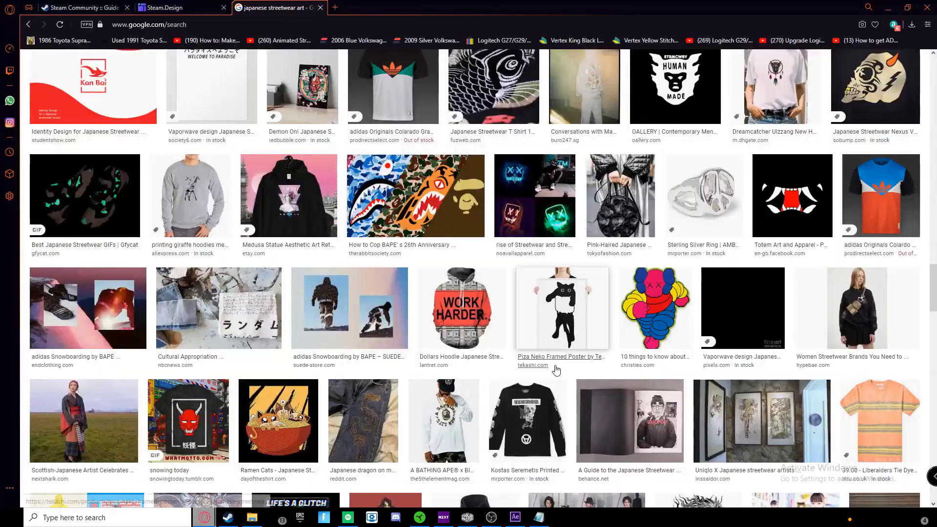
{"action": "scroll", "scroll_direction": "down", "scroll_amount": 3}
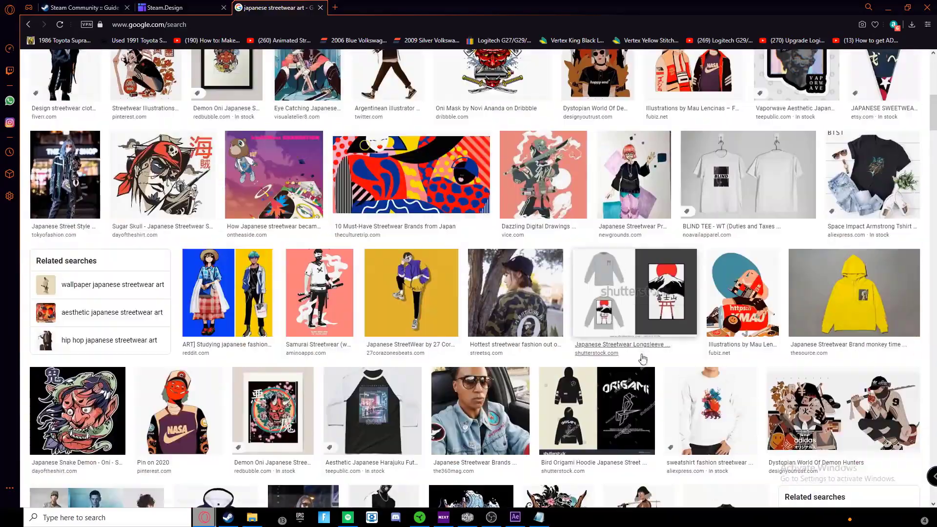
{"action": "scroll", "scroll_direction": "down", "scroll_amount": 3}
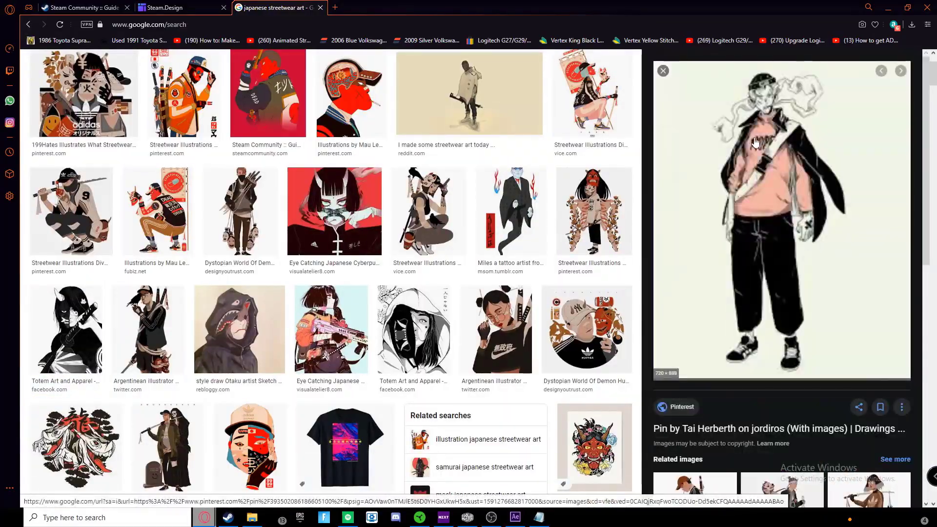
{"action": "left_click", "coordinate": [351, 94]}
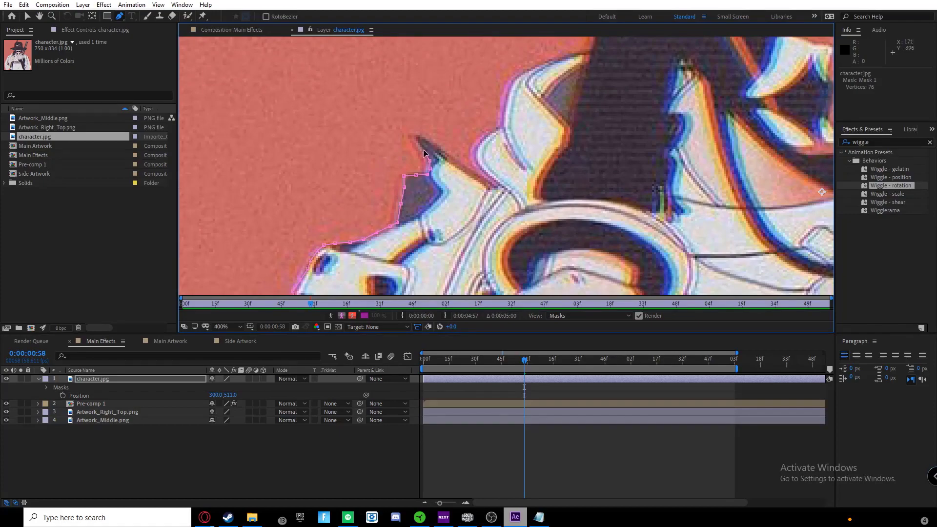
Add Pen-tool mask points down the character's outline in character.jpg
{"action": "left_click", "coordinate": [347, 517]}
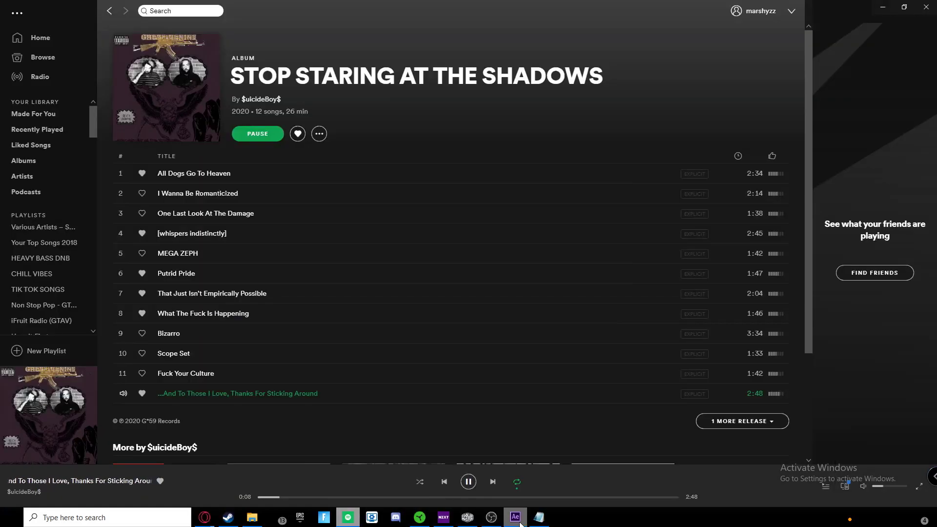
{"action": "left_click", "coordinate": [514, 517]}
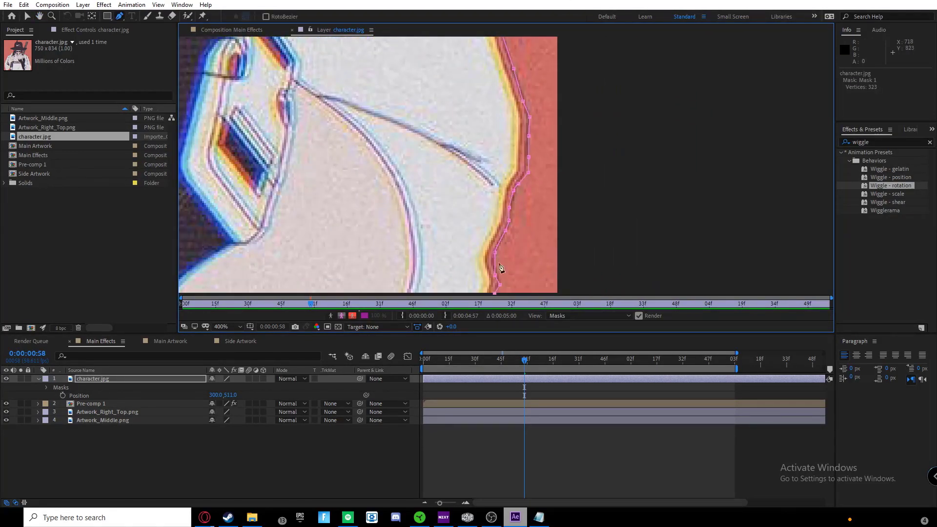
{"action": "left_click", "coordinate": [221, 327]}
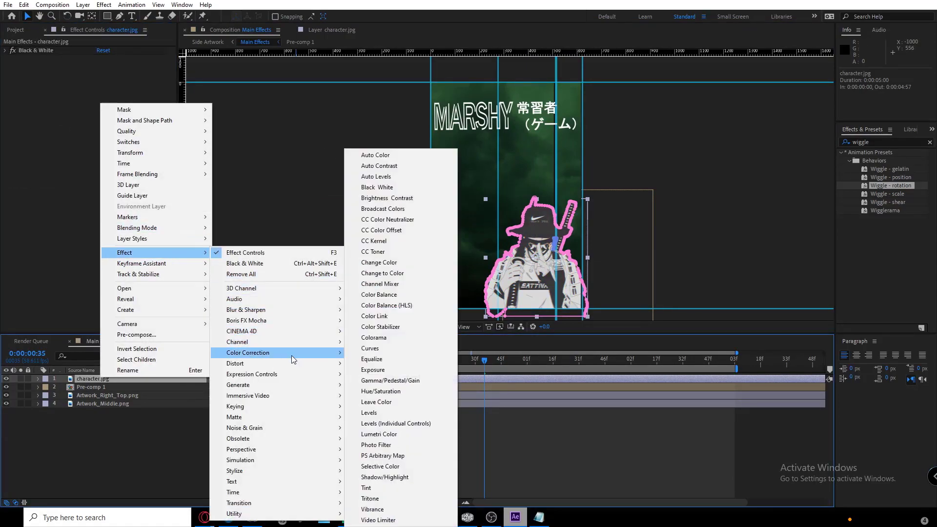
Apply Black & White from Color Correction and begin entering the Japanese text
{"action": "left_click", "coordinate": [373, 370]}
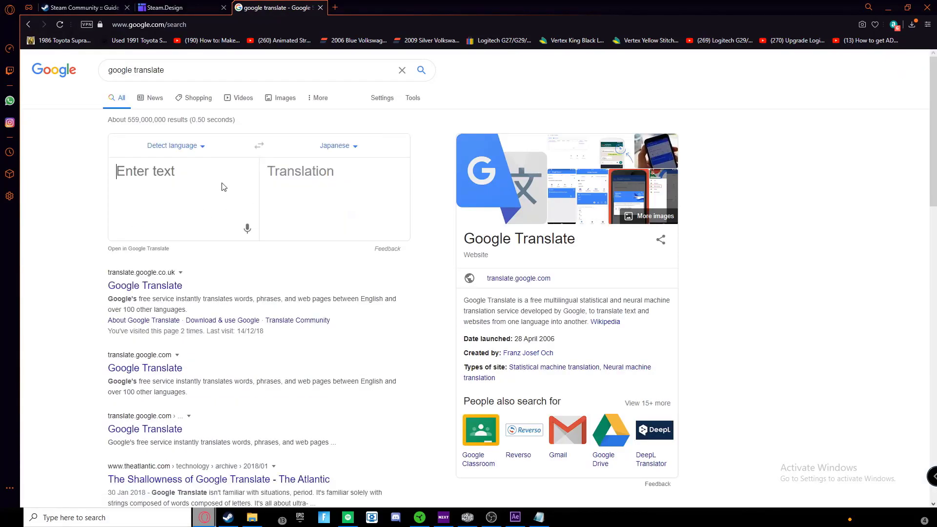
{"action": "left_click", "coordinate": [514, 518]}
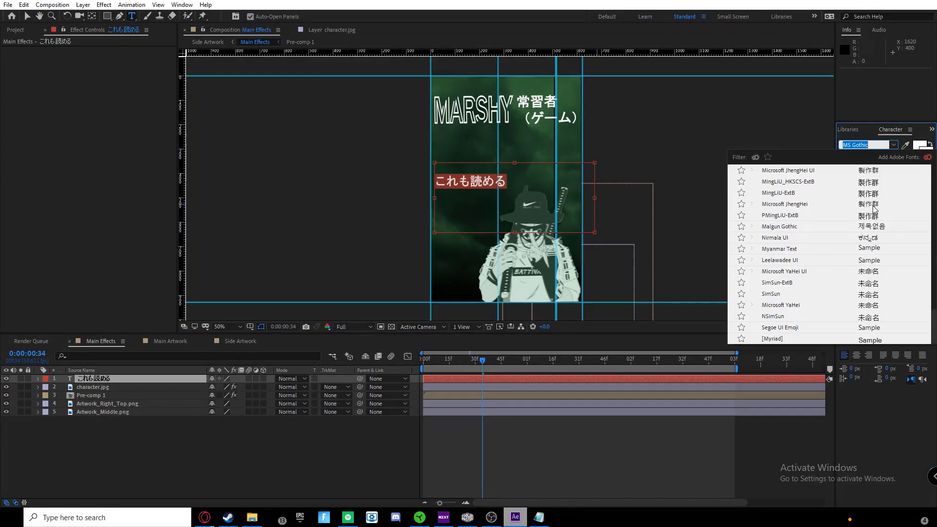
Pick a font for これも読める from the Character panel dropdown
{"action": "left_click", "coordinate": [788, 170]}
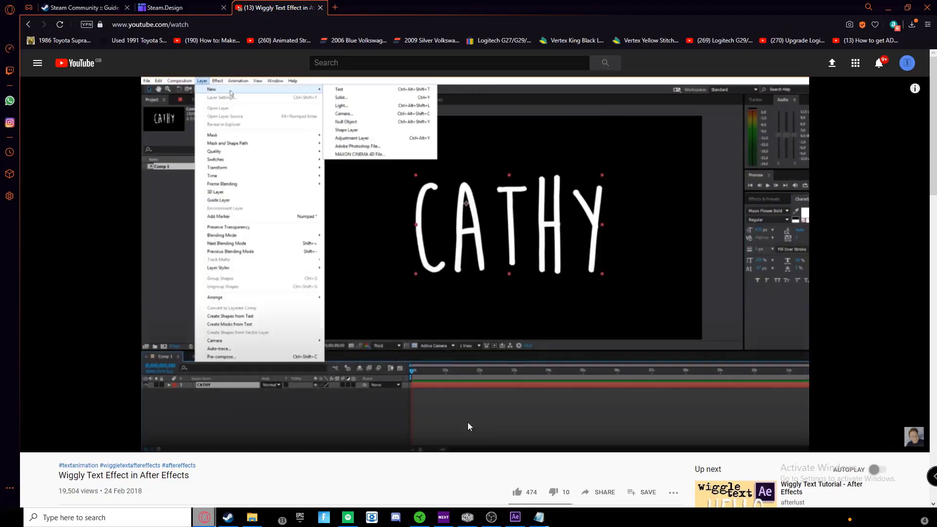
Follow the wiggly text tutorial, adding Fractal Noise to a black solid, up to displacement mapping
{"action": "left_click", "coordinate": [514, 518]}
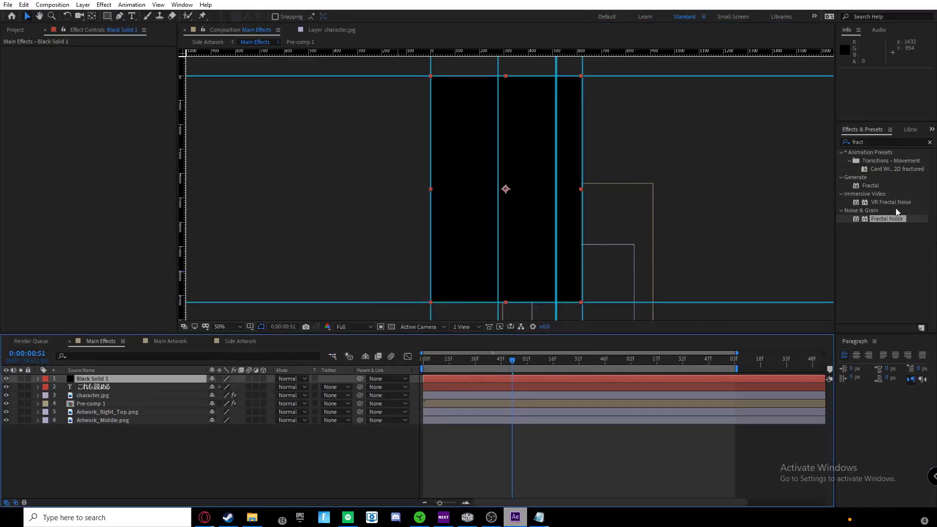
{"action": "double_click", "coordinate": [887, 218]}
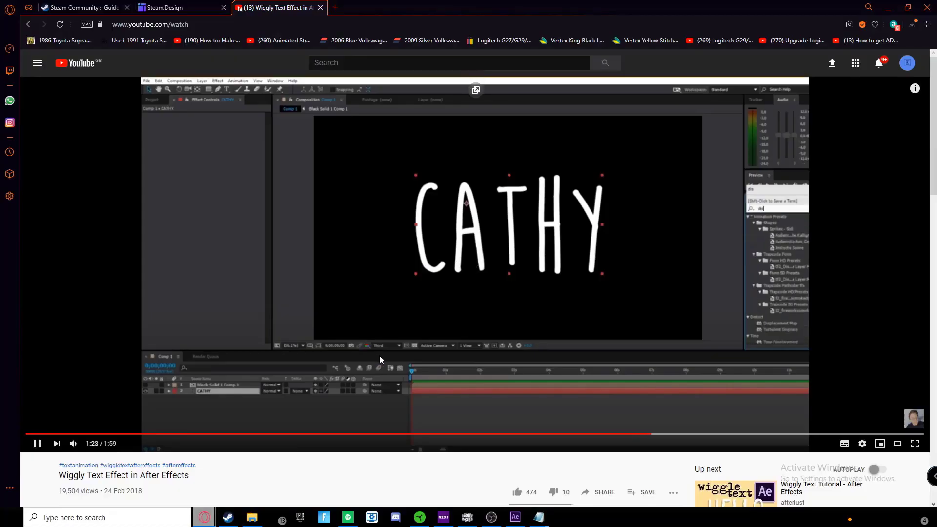
{"action": "left_click", "coordinate": [514, 517]}
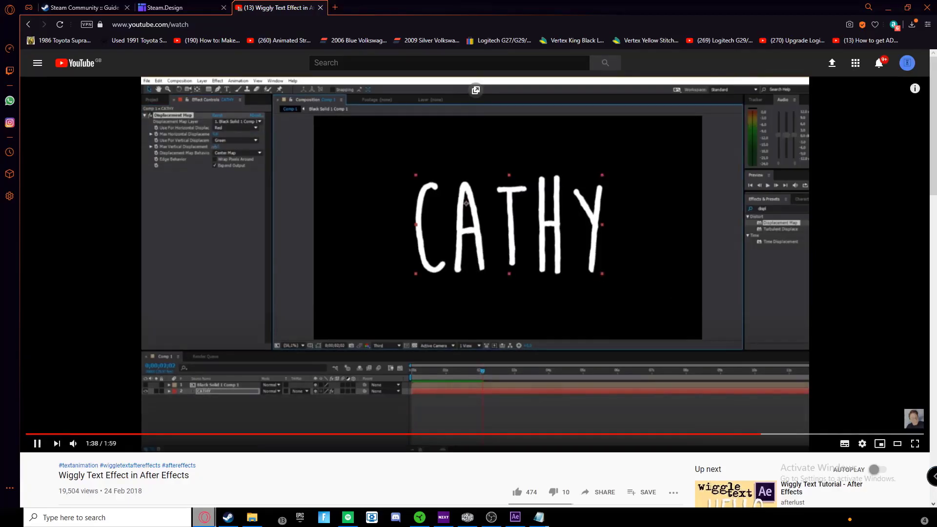
{"action": "left_click", "coordinate": [514, 517]}
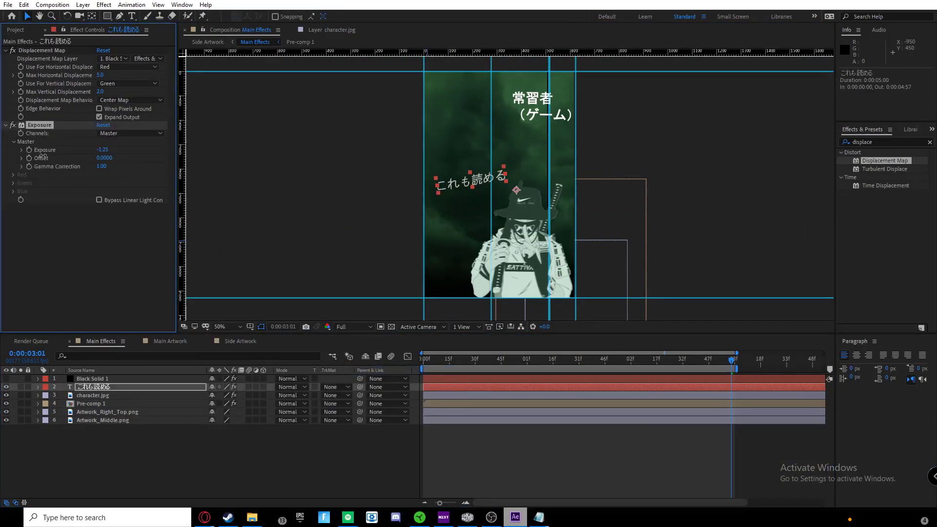
Set the character layer's Exposure value and preview the Pre-comp 1 animation
{"action": "left_click", "coordinate": [93, 395]}
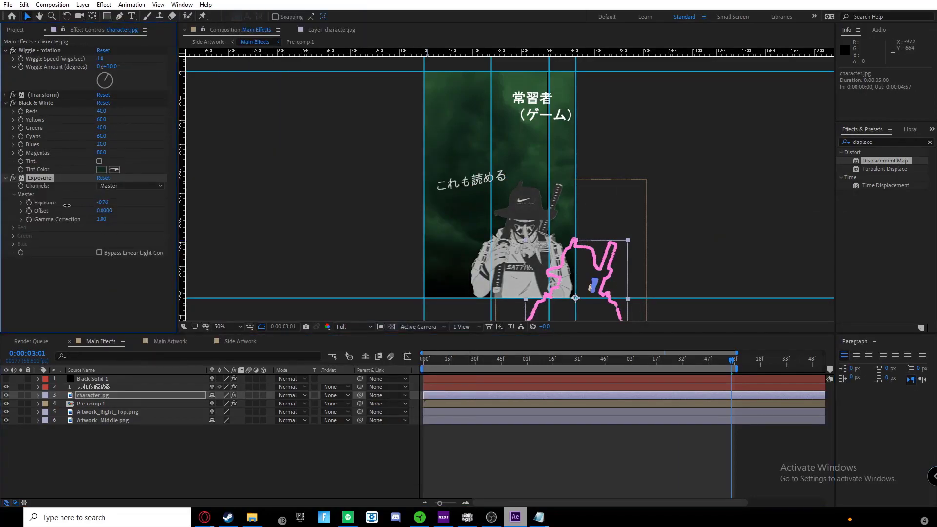
{"action": "left_click", "coordinate": [98, 162]}
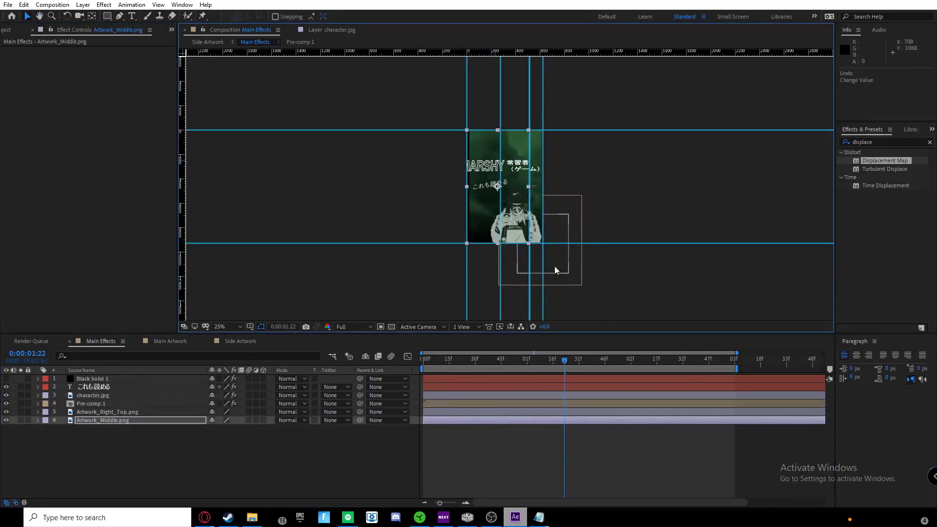
{"action": "left_click", "coordinate": [90, 404]}
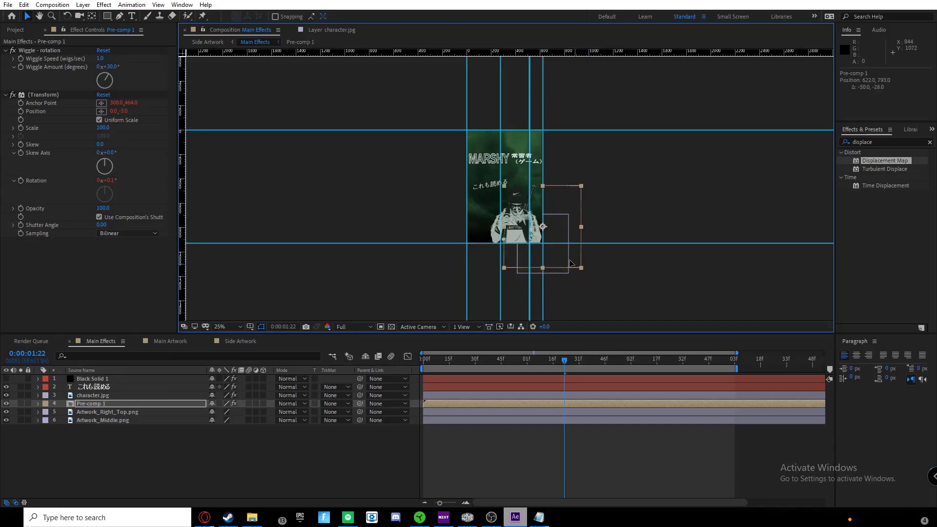
{"action": "key", "text": "space"}
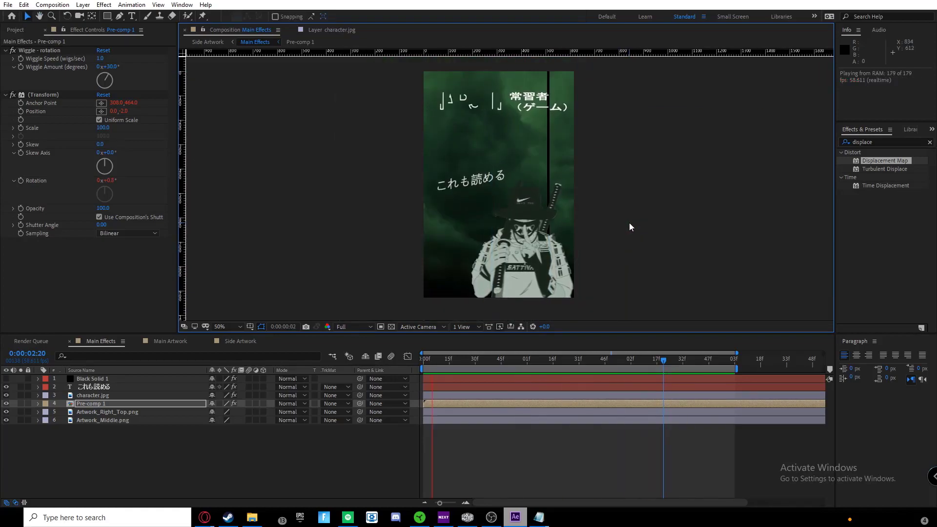
{"action": "left_click", "coordinate": [93, 395]}
{"action": "type", "text": "cc par"}
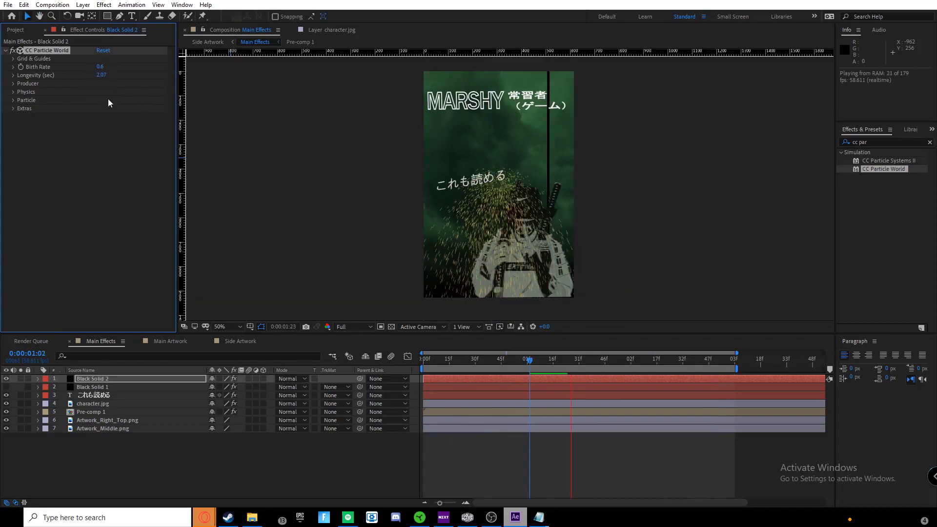
Replace the stars in CC Particle World with a different particle type
{"action": "left_click", "coordinate": [13, 83]}
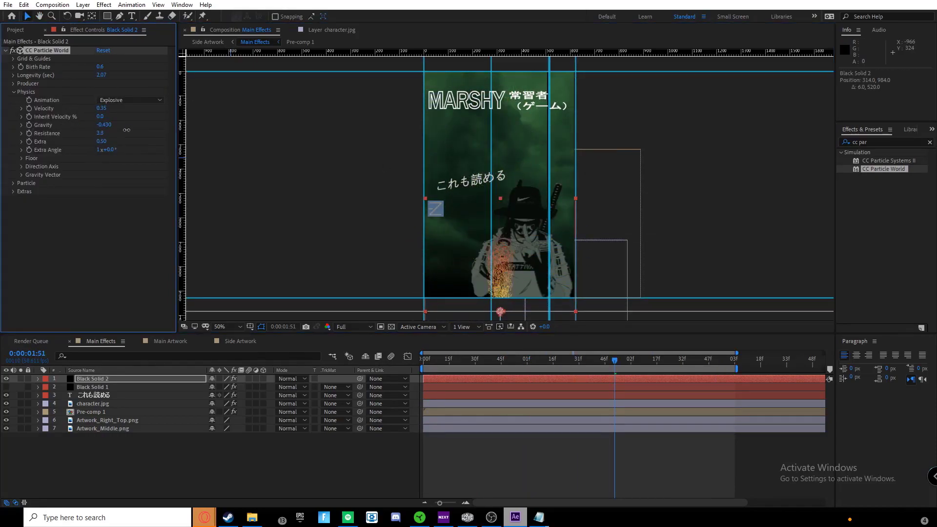
{"action": "left_click", "coordinate": [22, 175]}
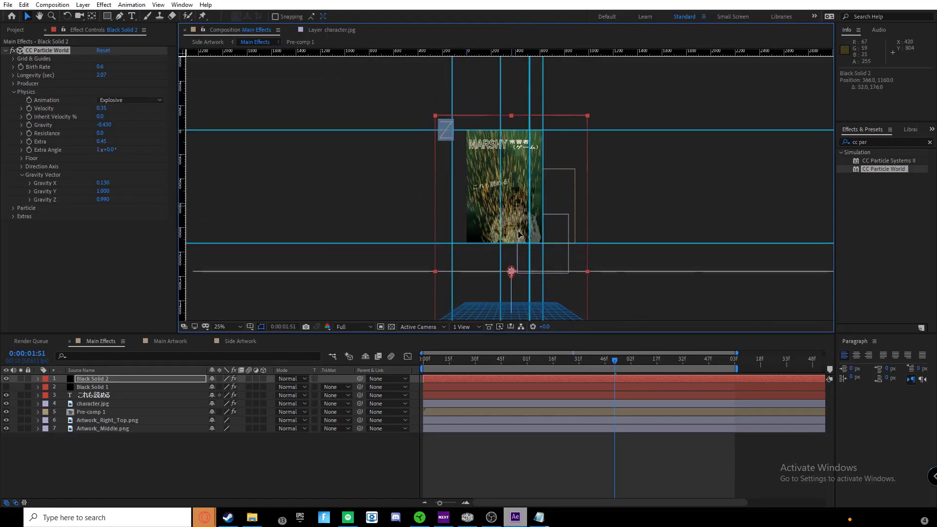
{"action": "left_click", "coordinate": [130, 109]}
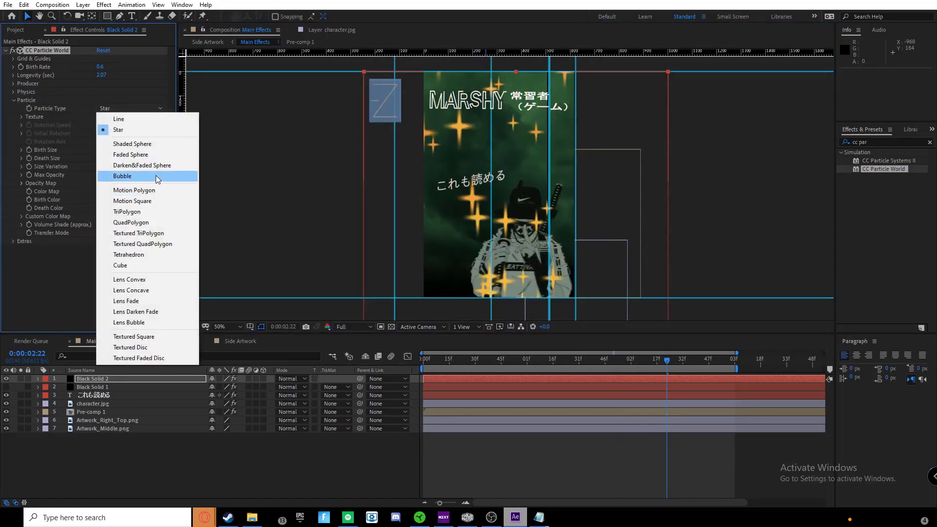
{"action": "left_click", "coordinate": [130, 155]}
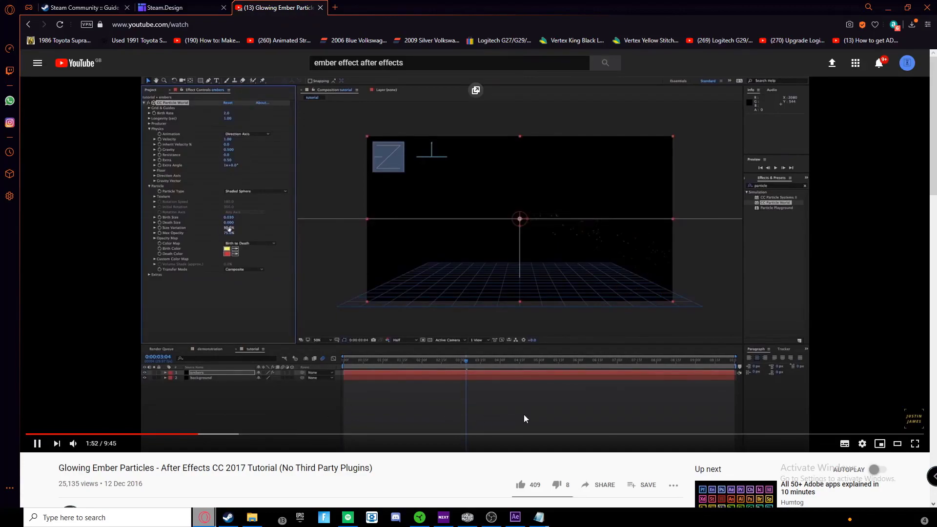
Skip ahead in the ember tutorial and pause on its producer settings
{"action": "left_click", "coordinate": [515, 517]}
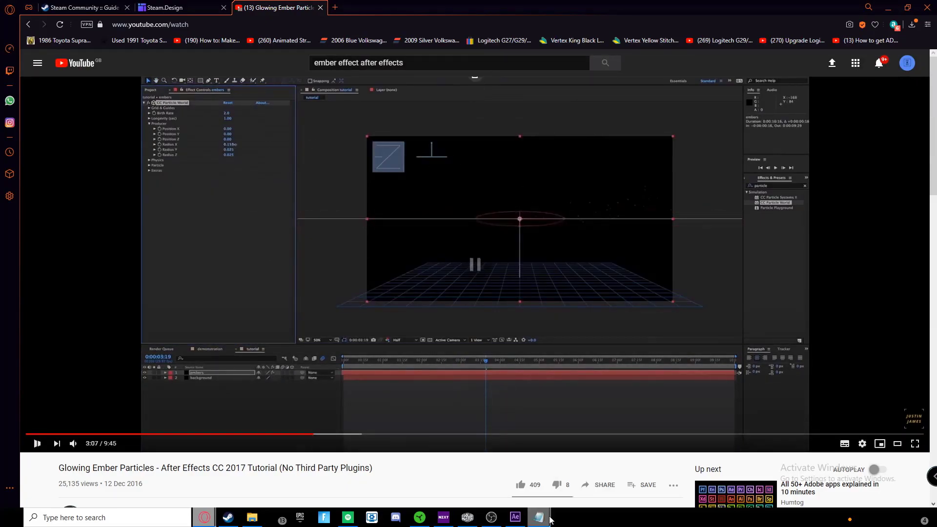
{"action": "left_click", "coordinate": [514, 518]}
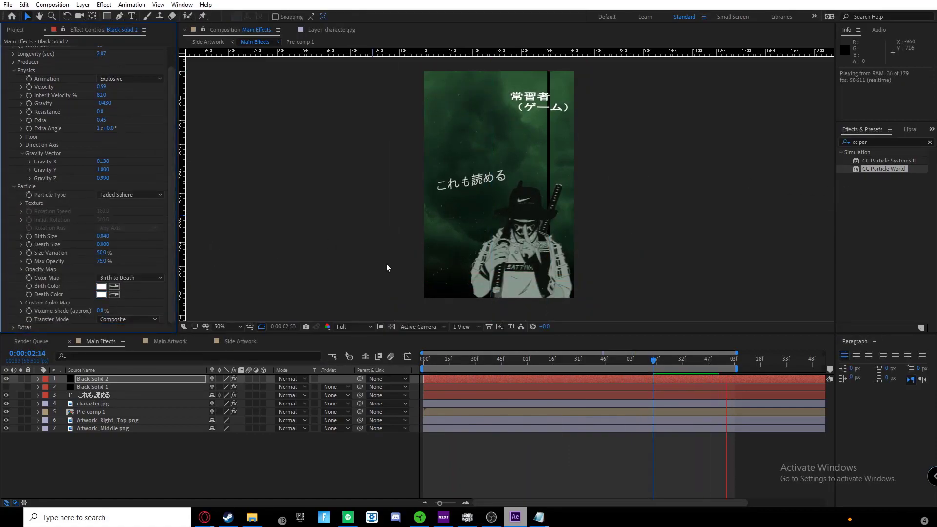
Advance the ember tutorial, return to After Effects and preview the composition
{"action": "left_click", "coordinate": [538, 517]}
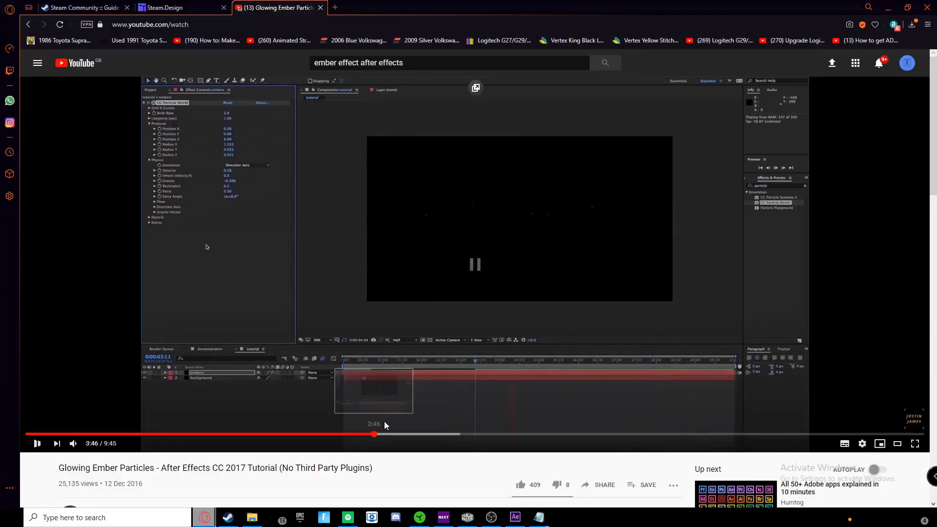
{"action": "left_click", "coordinate": [513, 517]}
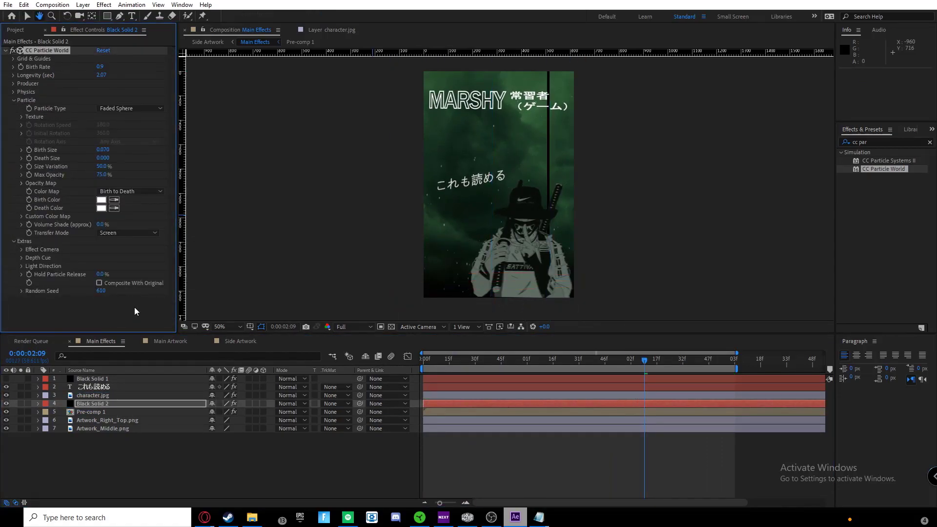
{"action": "key", "text": "space"}
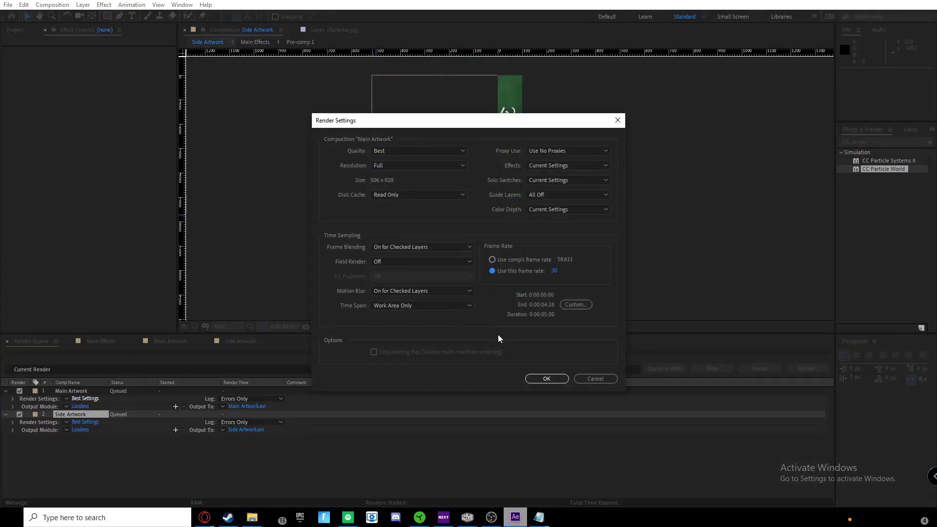
Set a custom render time span and QuickTime output format for the artwork renders
{"action": "left_click", "coordinate": [575, 305]}
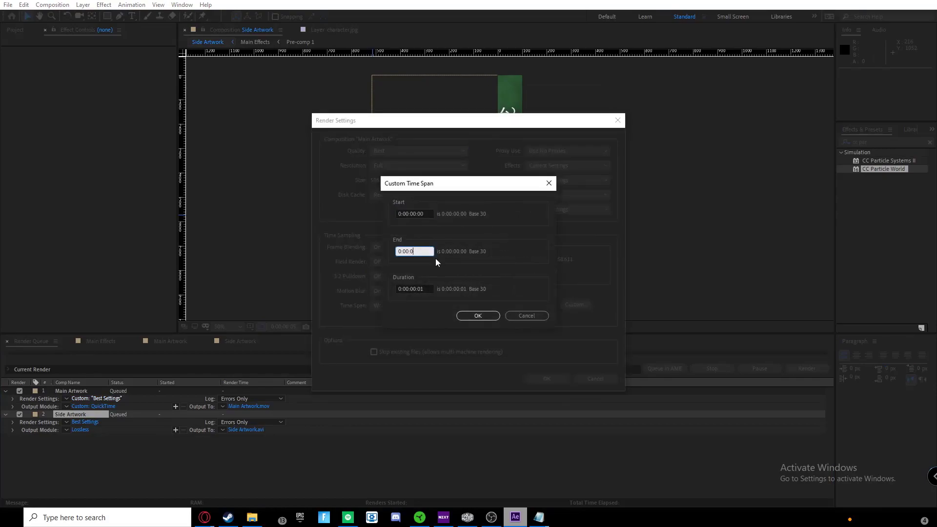
{"action": "left_click", "coordinate": [477, 316]}
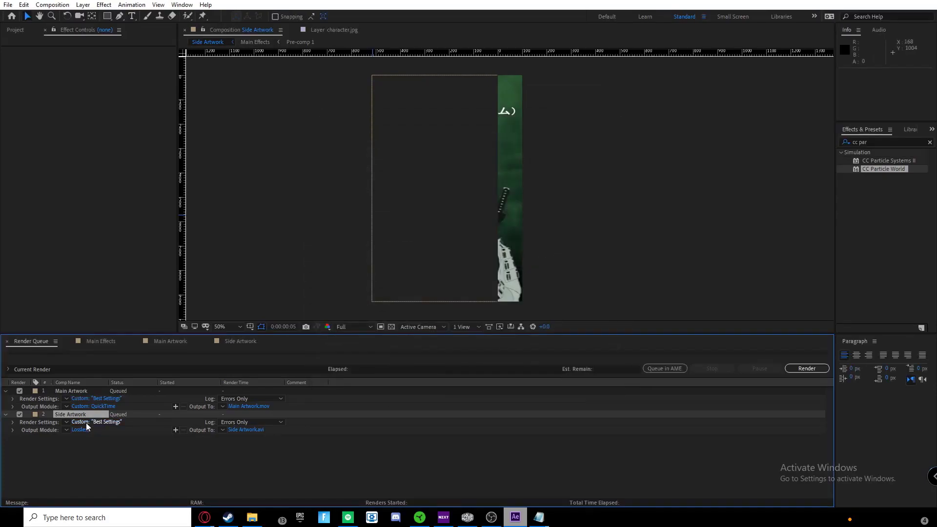
{"action": "left_click", "coordinate": [80, 429]}
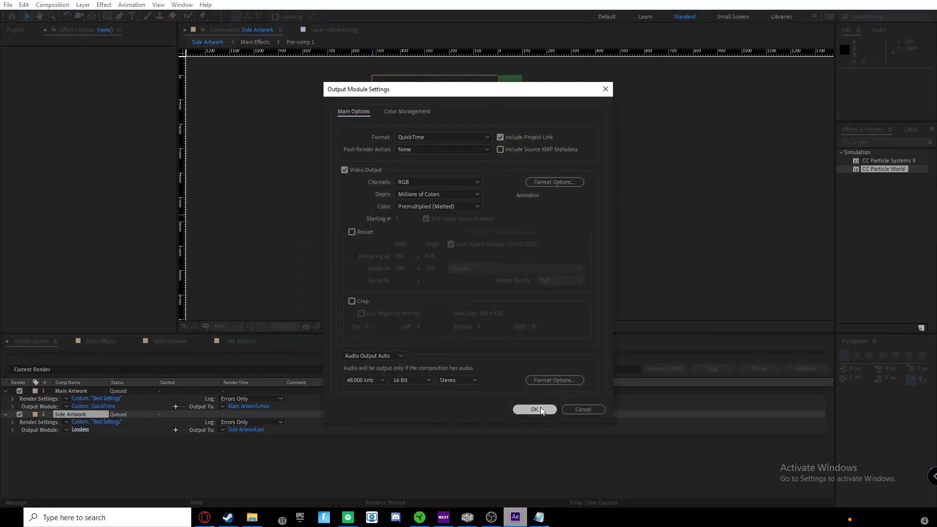
{"action": "left_click", "coordinate": [534, 410]}
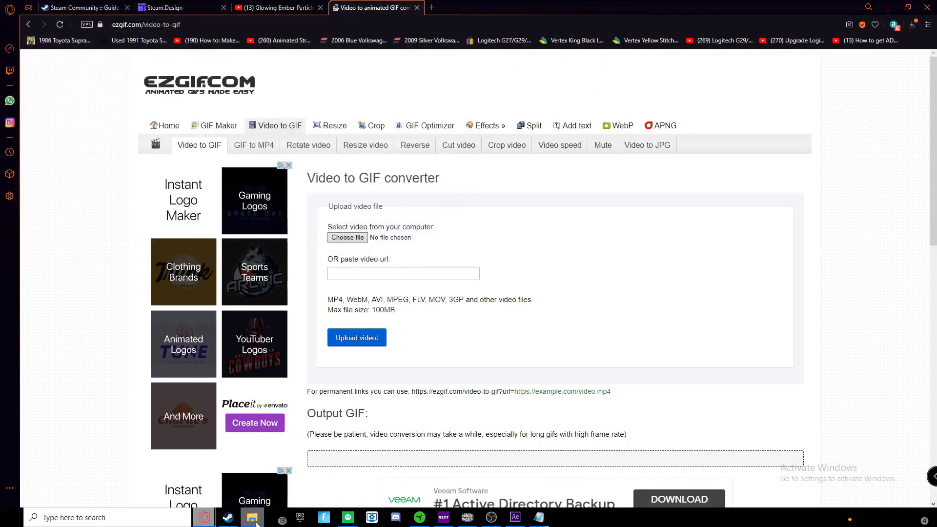
Convert Main Artwork.mov to a GIF in EZGIF and save it as Main
{"action": "left_click", "coordinate": [251, 518]}
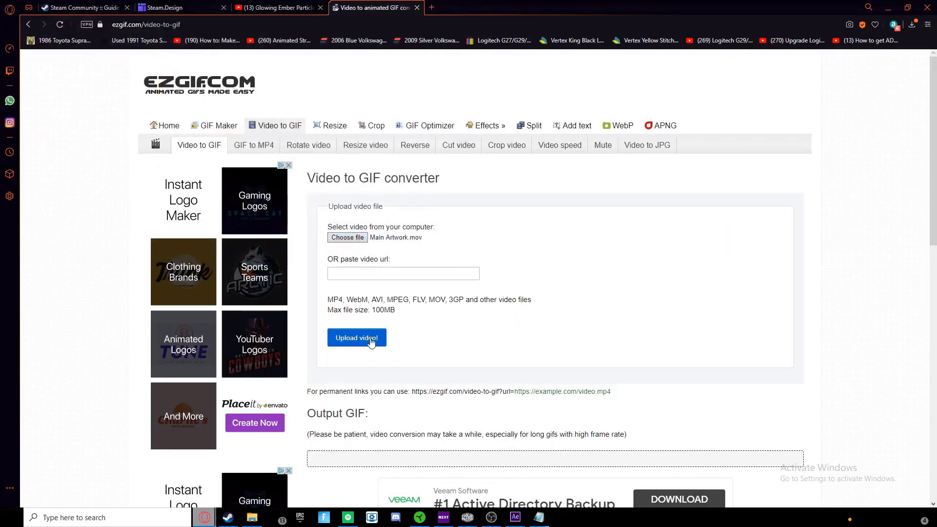
{"action": "left_click", "coordinate": [357, 338]}
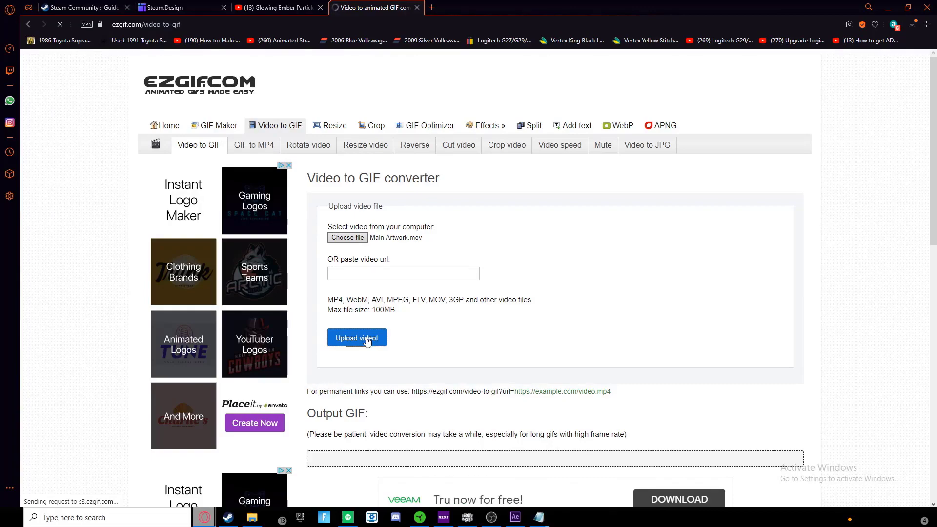
{"action": "left_click", "coordinate": [357, 338]}
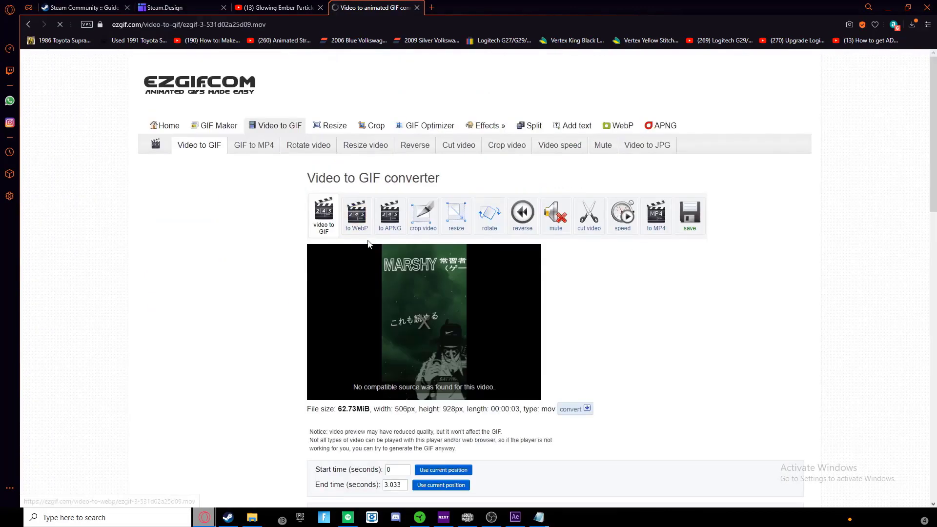
{"action": "scroll", "scroll_direction": "down", "scroll_amount": 3}
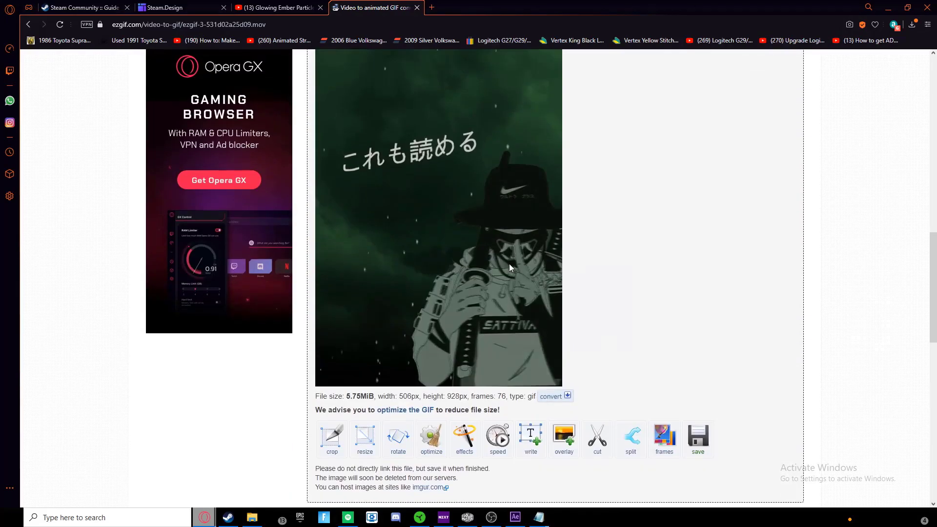
{"action": "left_click", "coordinate": [698, 436]}
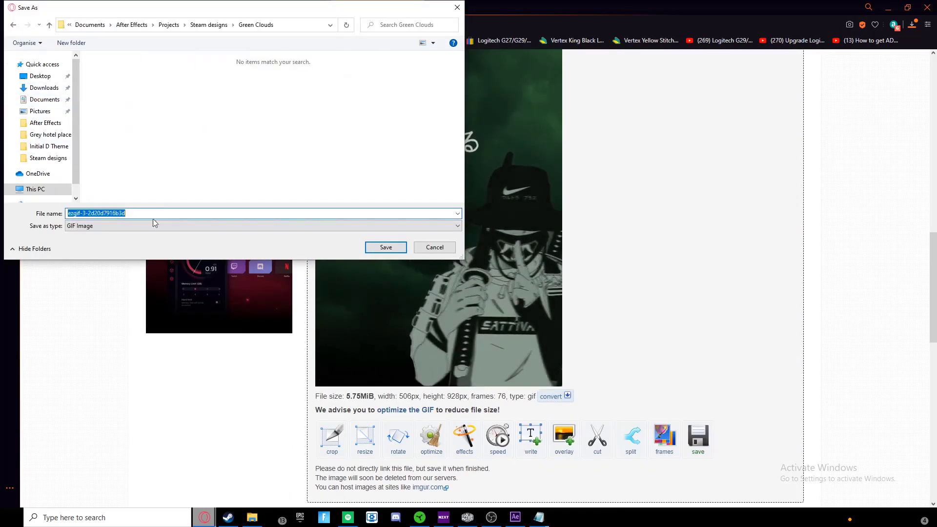
{"action": "left_click", "coordinate": [385, 247]}
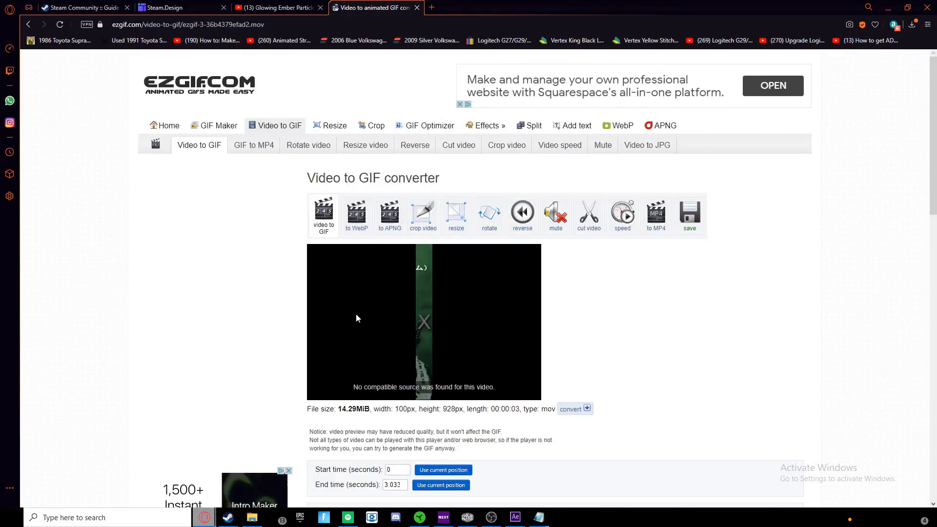
Convert the side artwork video to a GIF and save it as Side
{"action": "scroll", "scroll_direction": "down", "scroll_amount": 3}
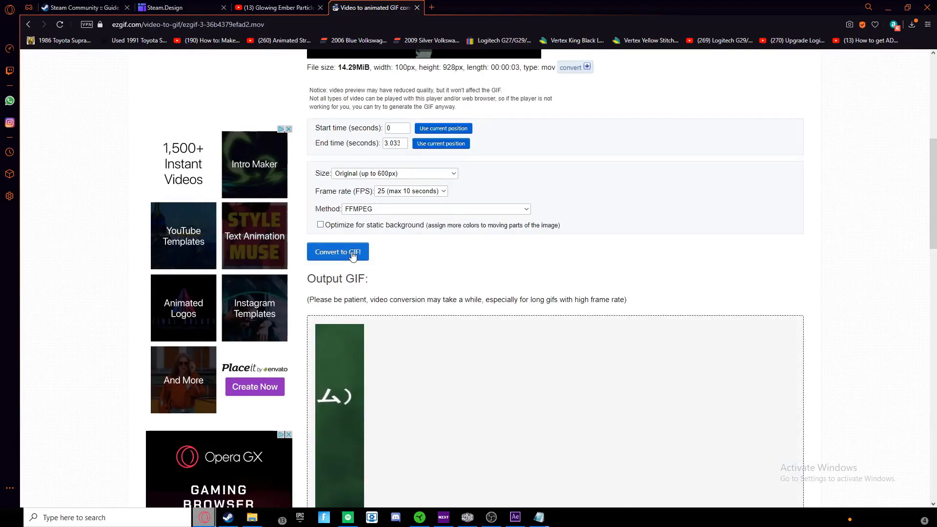
{"action": "left_click", "coordinate": [337, 252]}
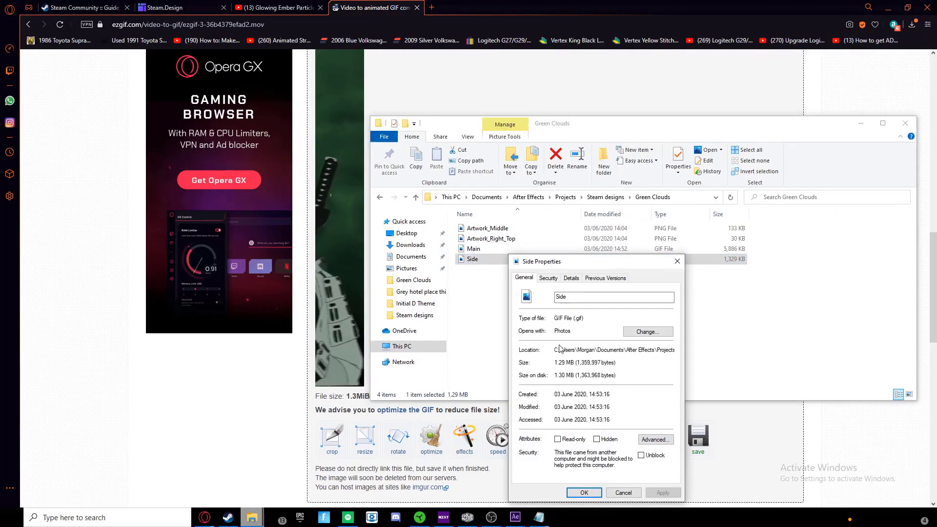
{"action": "left_click", "coordinate": [526, 7]}
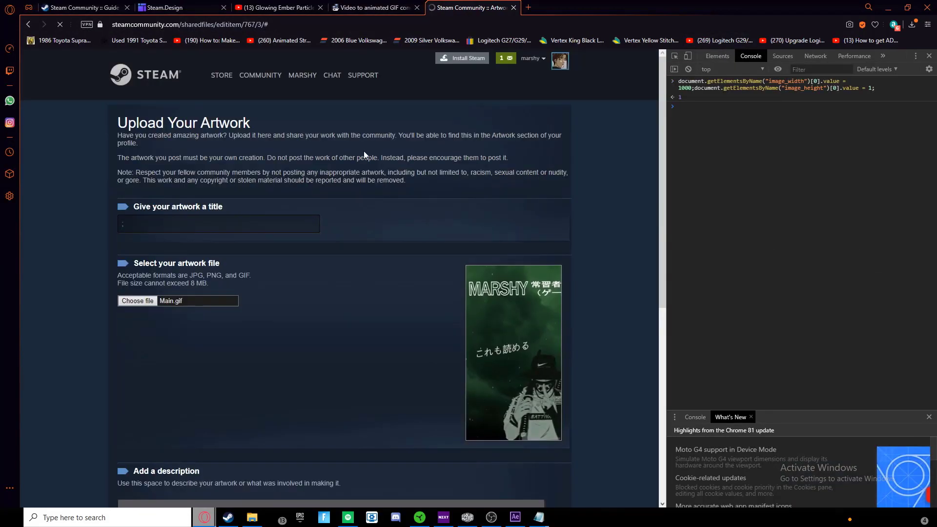
Submit Main.gif as new Steam artwork and view the profile's green MARSHY showcase
{"action": "left_click", "coordinate": [138, 301]}
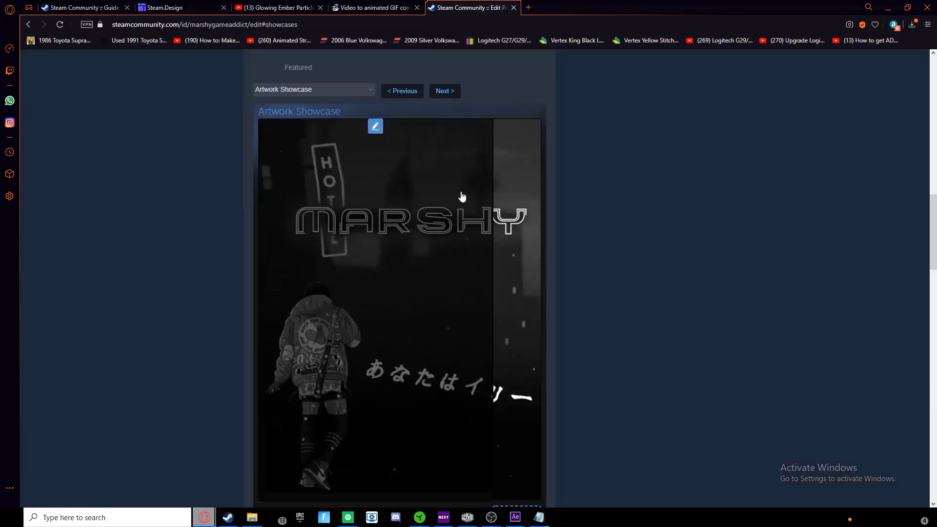
{"action": "scroll", "scroll_direction": "up", "scroll_amount": 3}
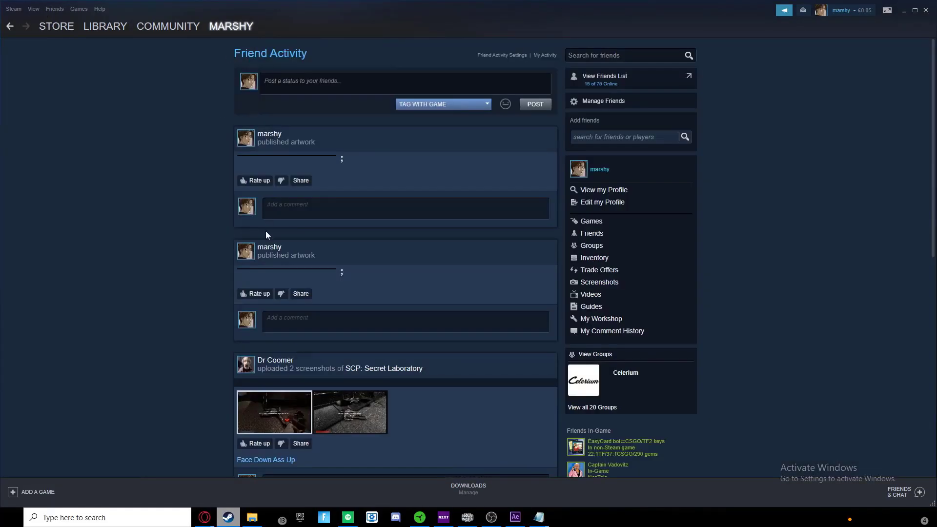
{"action": "left_click", "coordinate": [603, 189]}
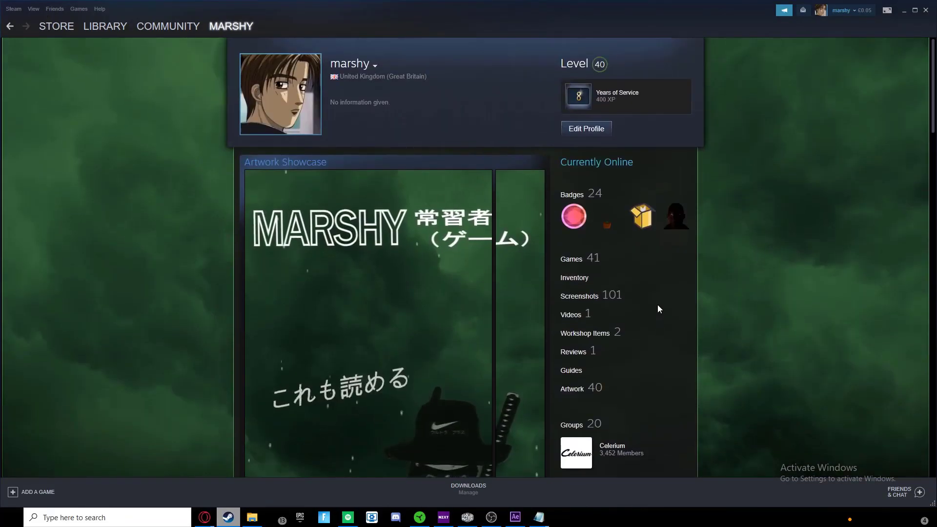